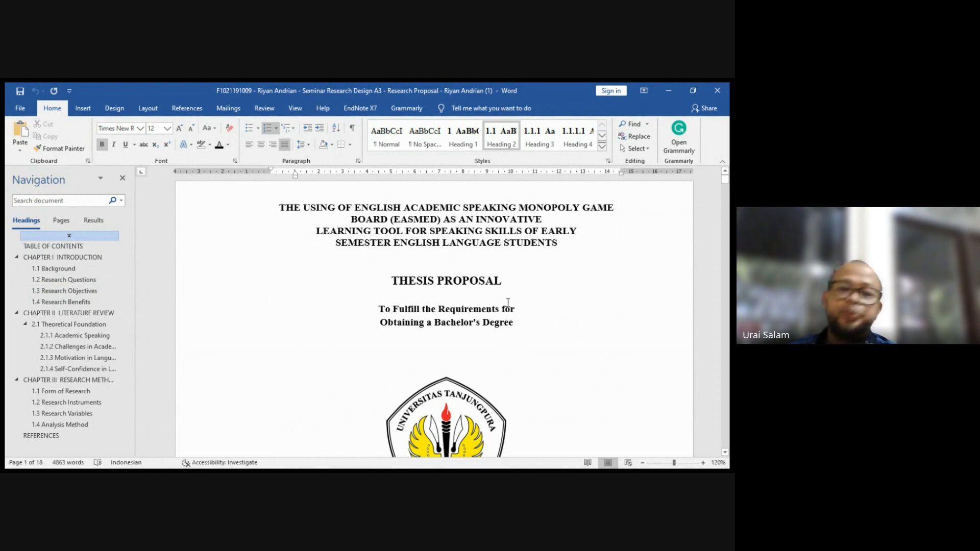
- Jump from the title page to 1.1 Background via the Navigation pane and scroll into its text
click(56, 268)
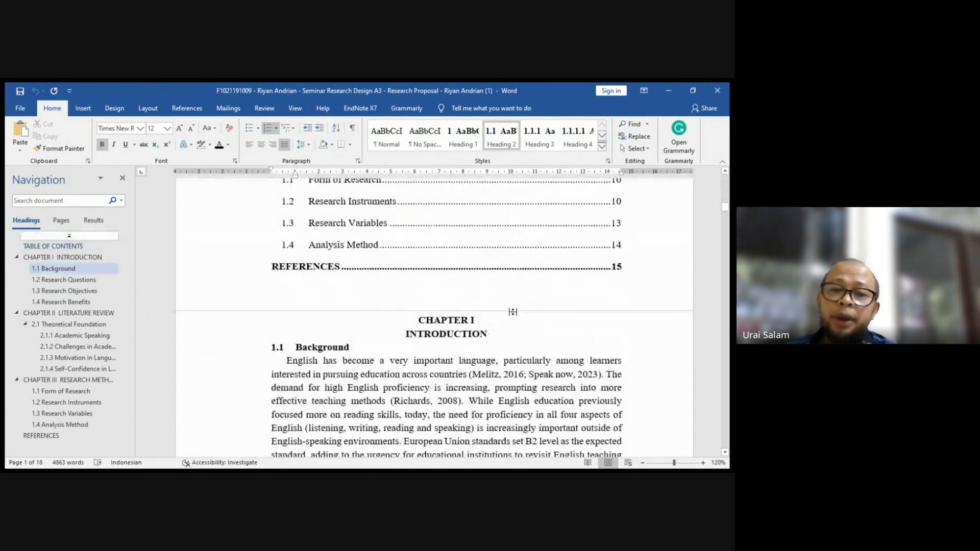
scroll(down, 3)
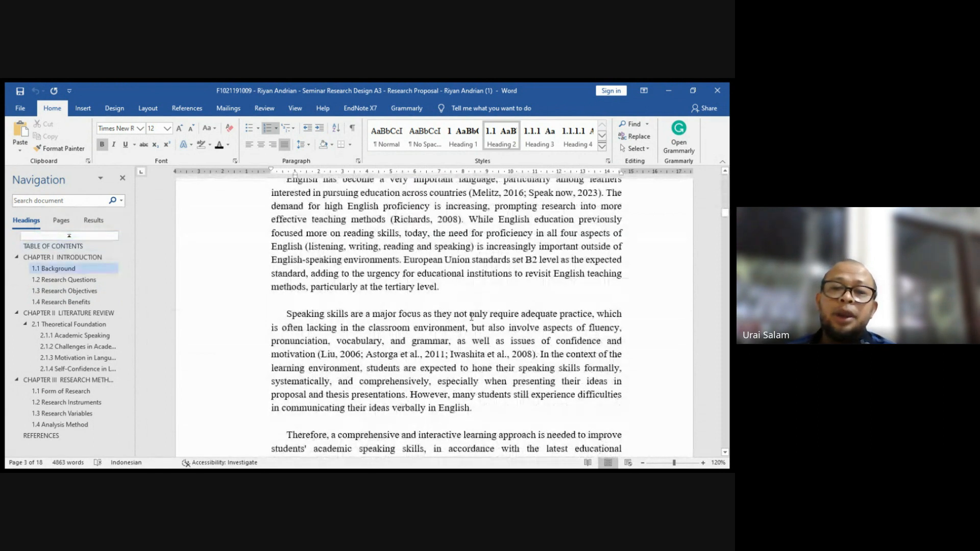
scroll(down, 3)
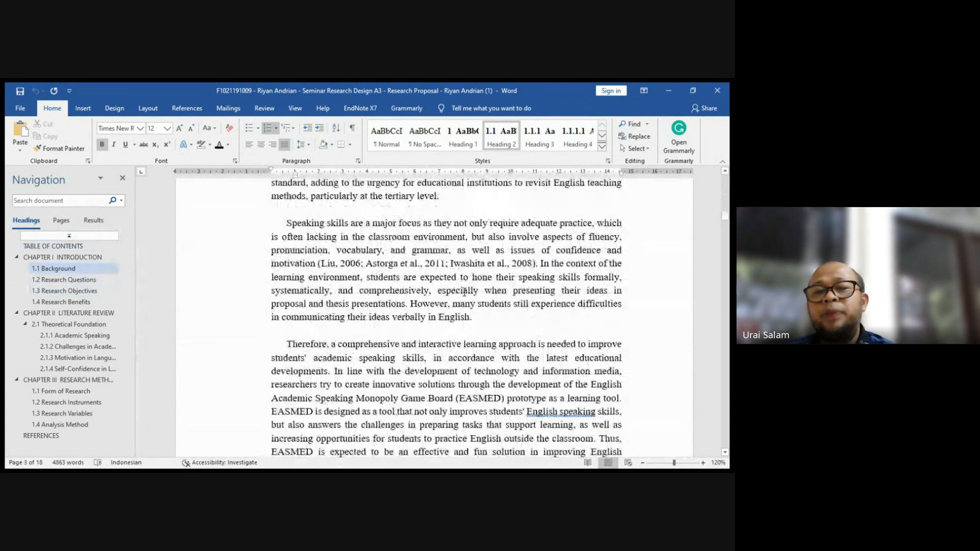
scroll(down, 3)
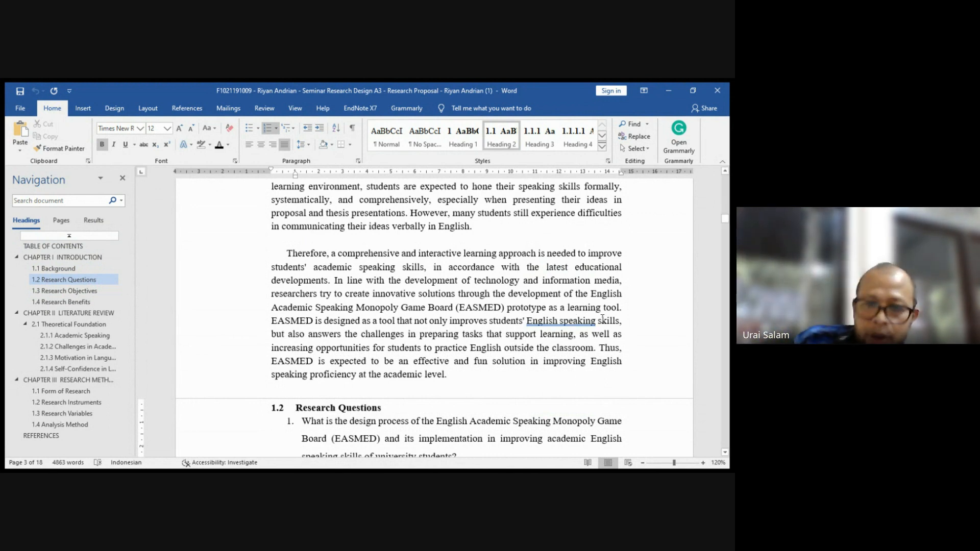
scroll(down, 3)
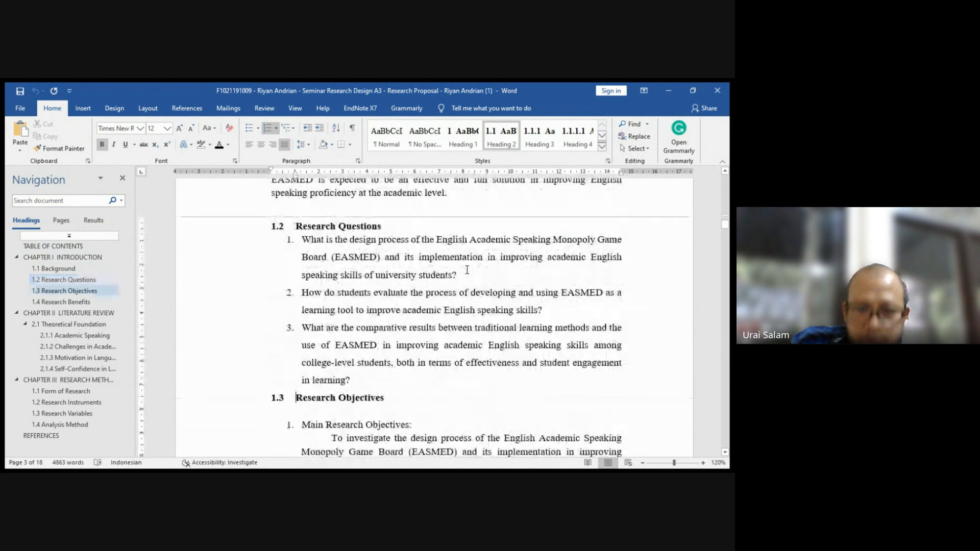
click(55, 269)
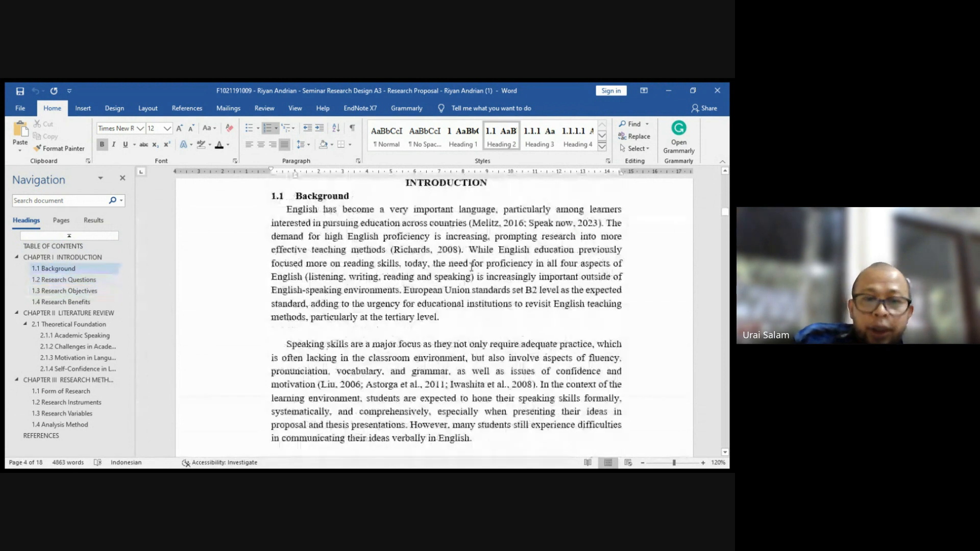
scroll(up, 3)
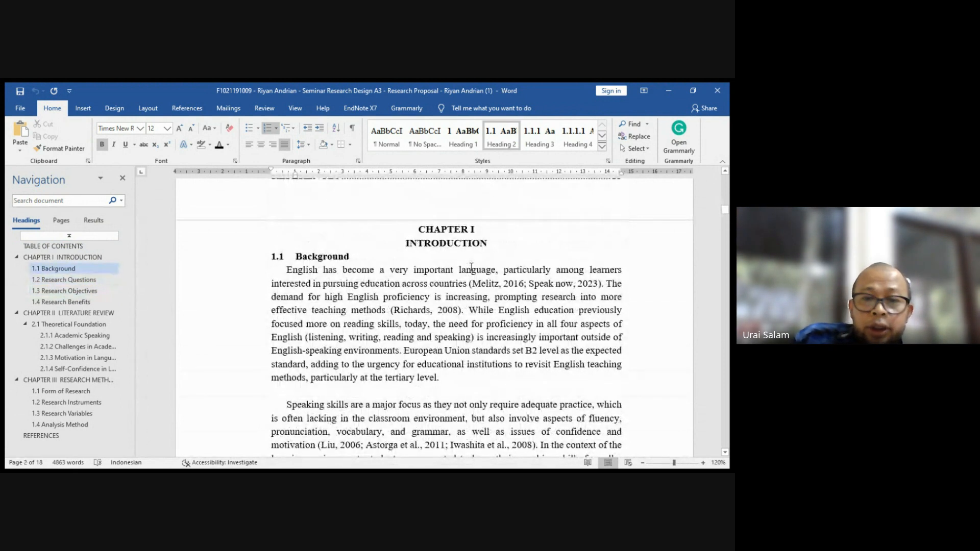
scroll(down, 3)
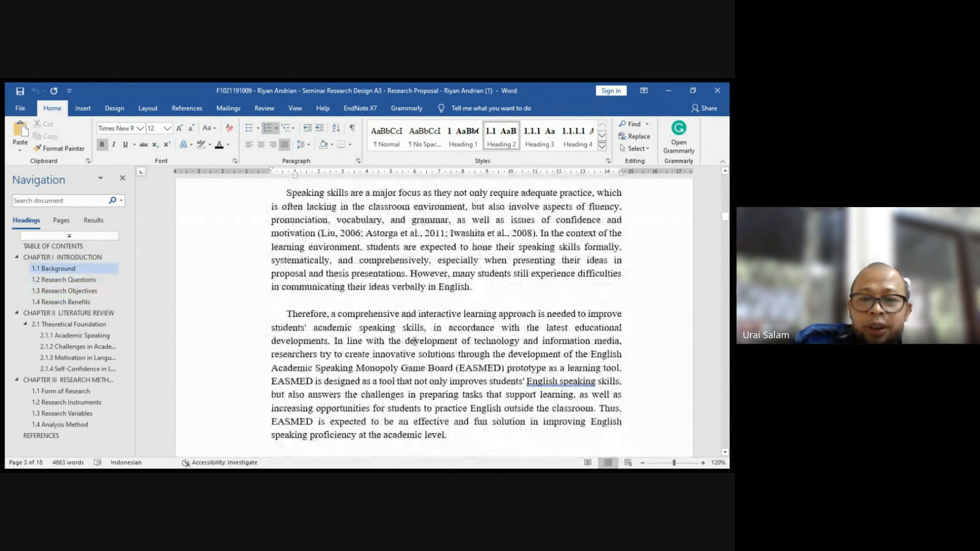
scroll(up, 3)
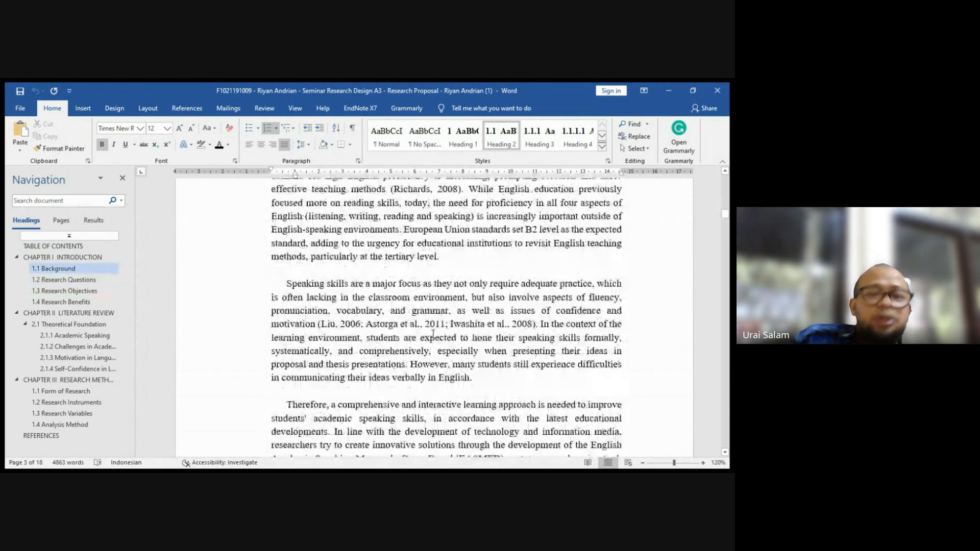
scroll(up, 3)
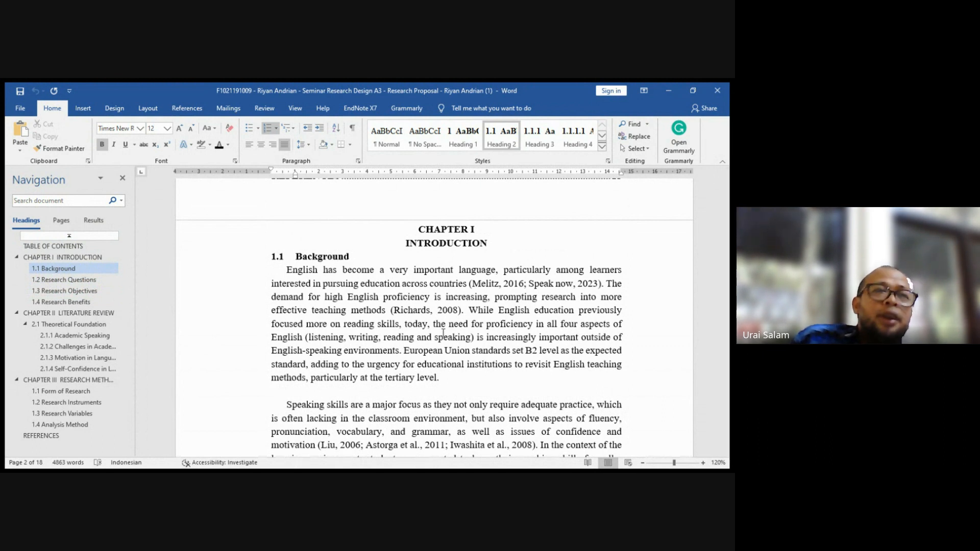
scroll(down, 3)
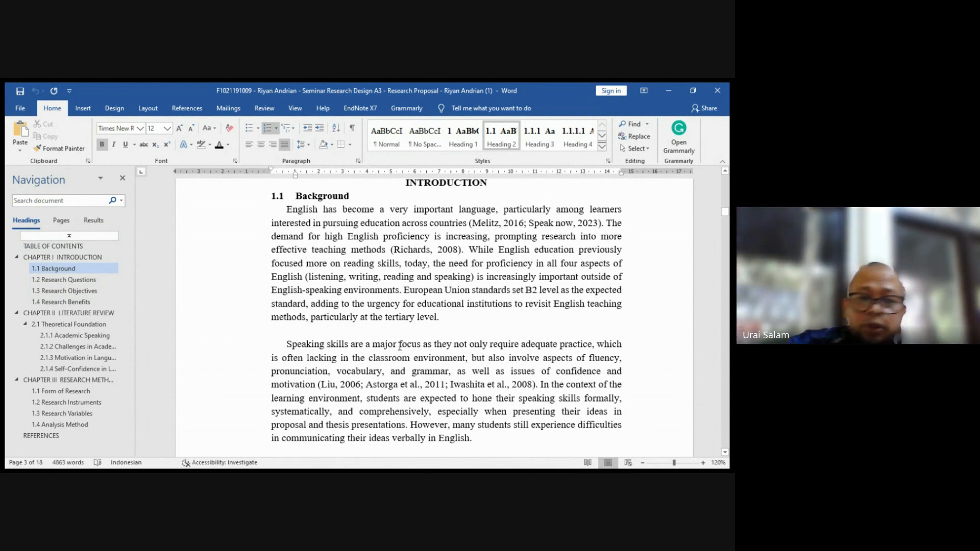
- Scroll past the Background section to 1.2 Research Questions on page 4, reviewing the three questions
scroll(down, 3)
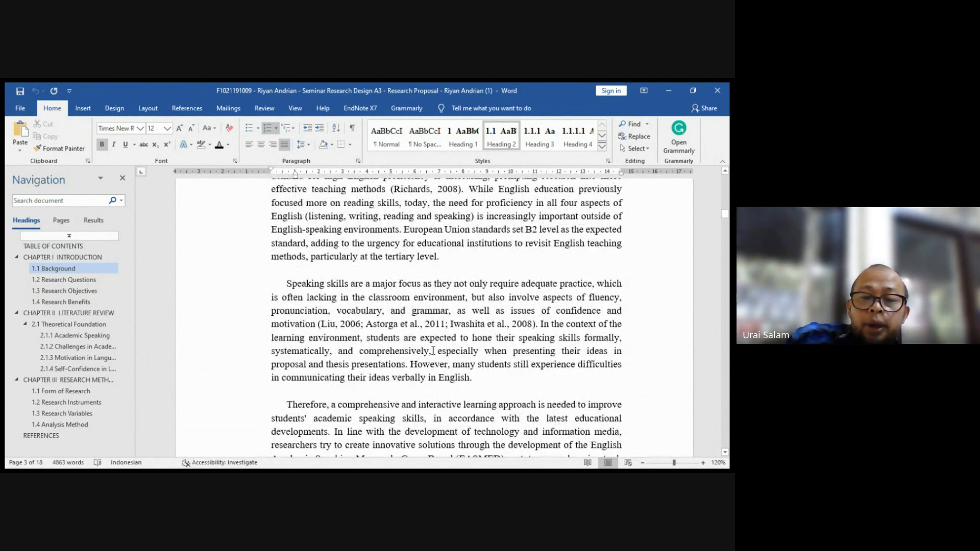
scroll(down, 3)
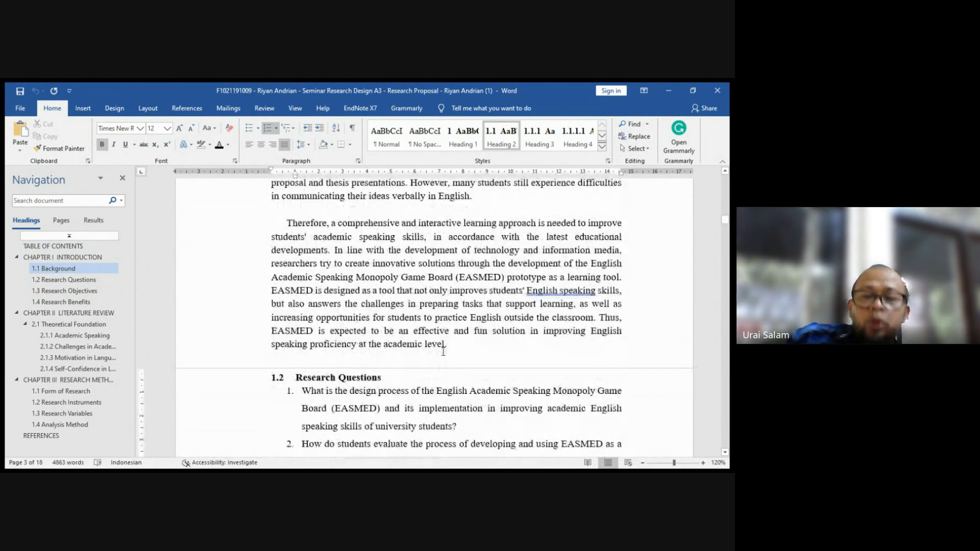
click(63, 279)
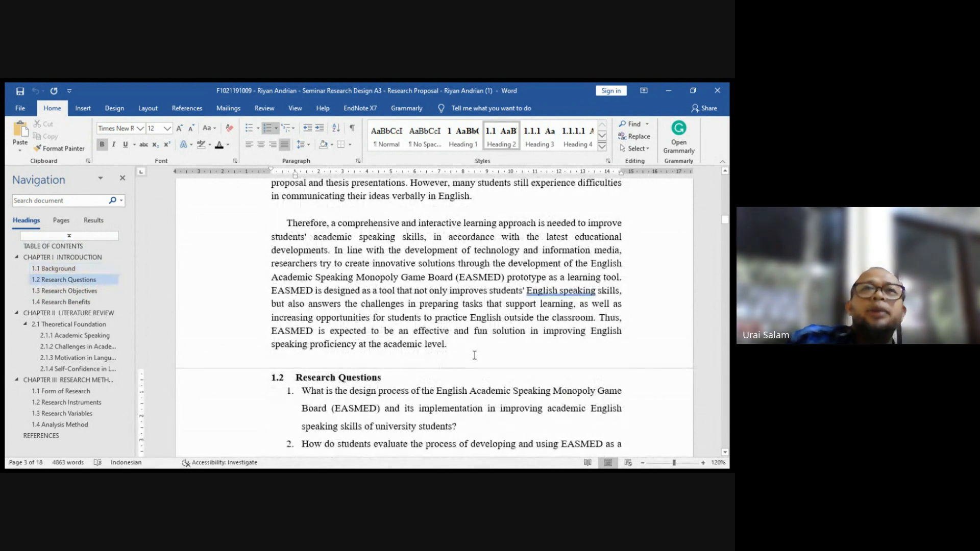
scroll(up, 3)
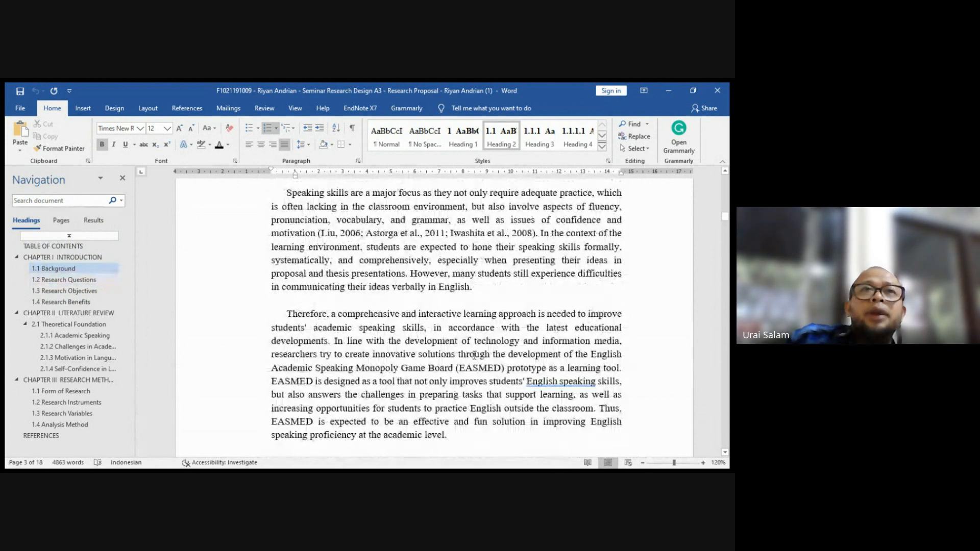
scroll(down, 3)
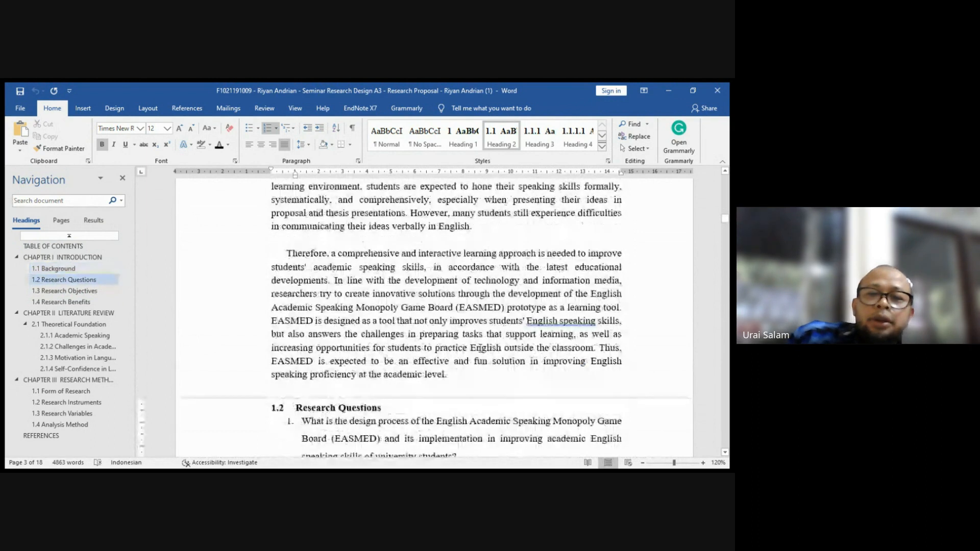
scroll(down, 3)
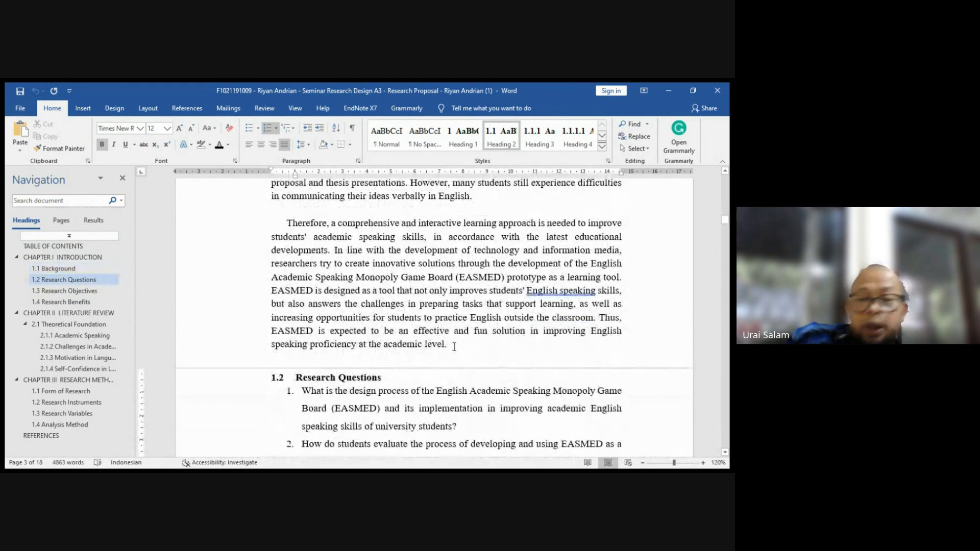
scroll(up, 3)
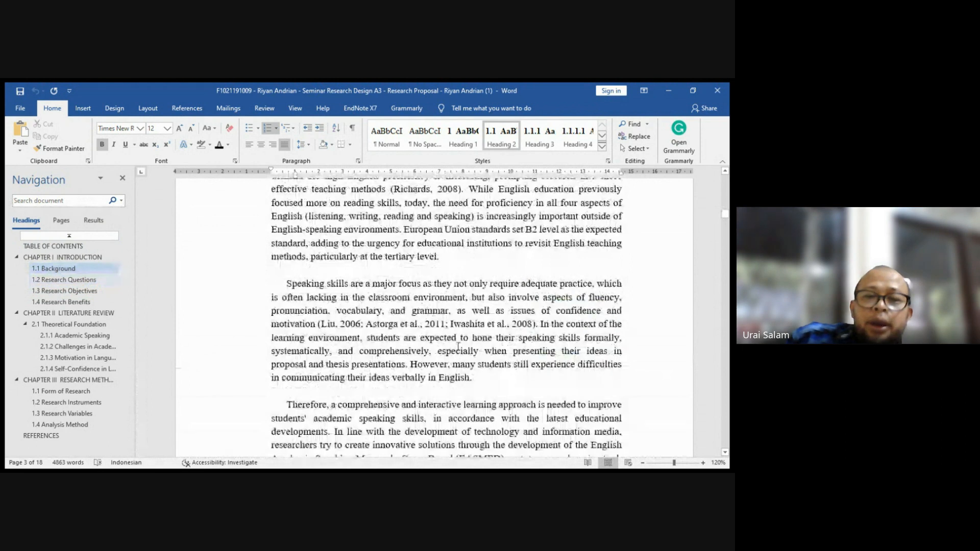
scroll(up, 3)
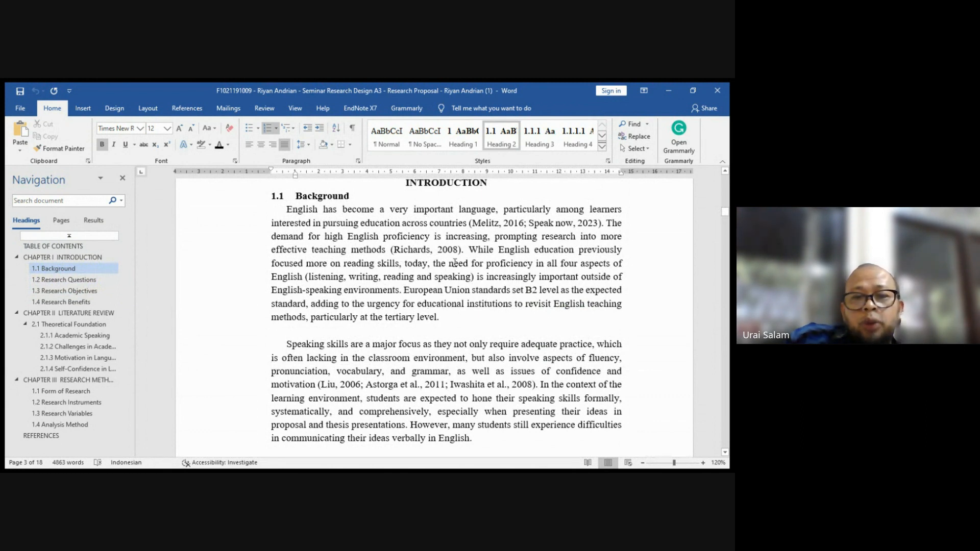
scroll(down, 3)
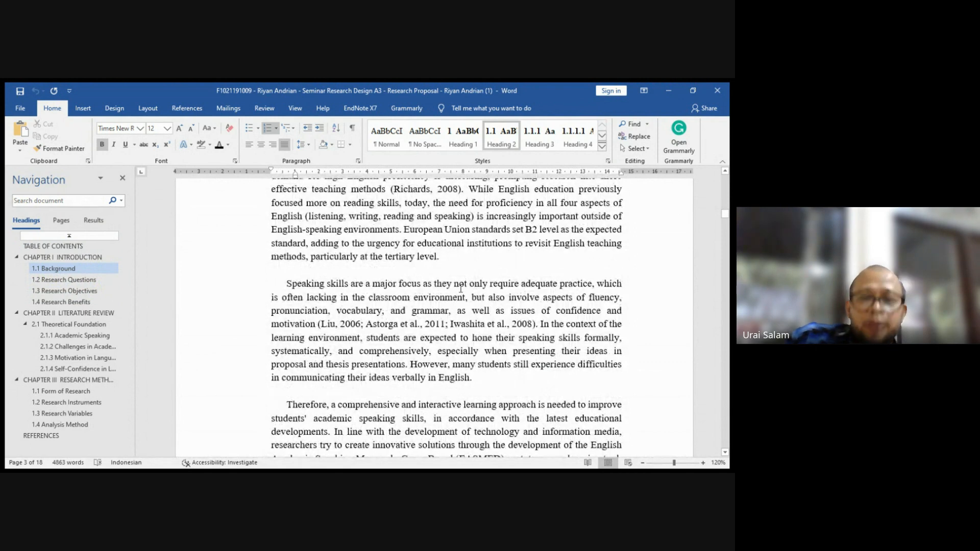
scroll(down, 3)
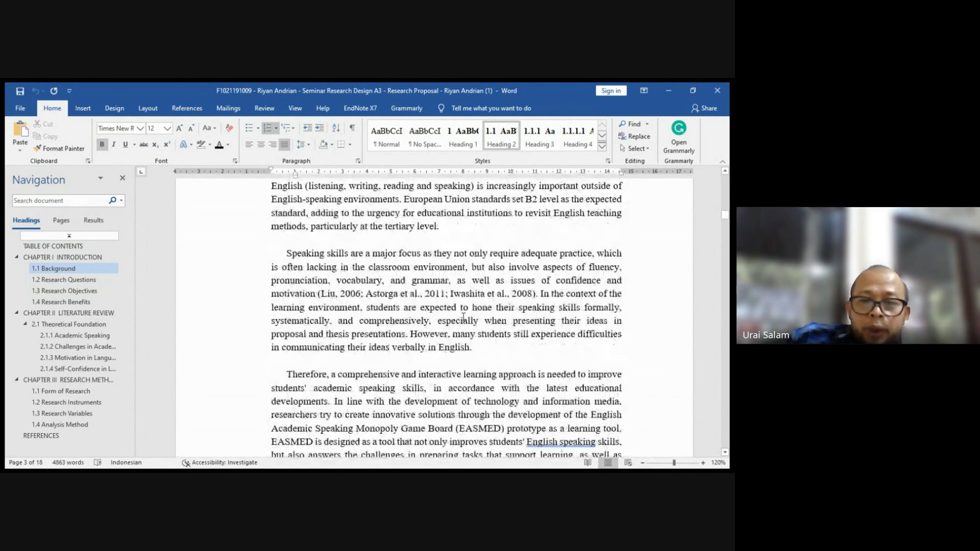
scroll(up, 3)
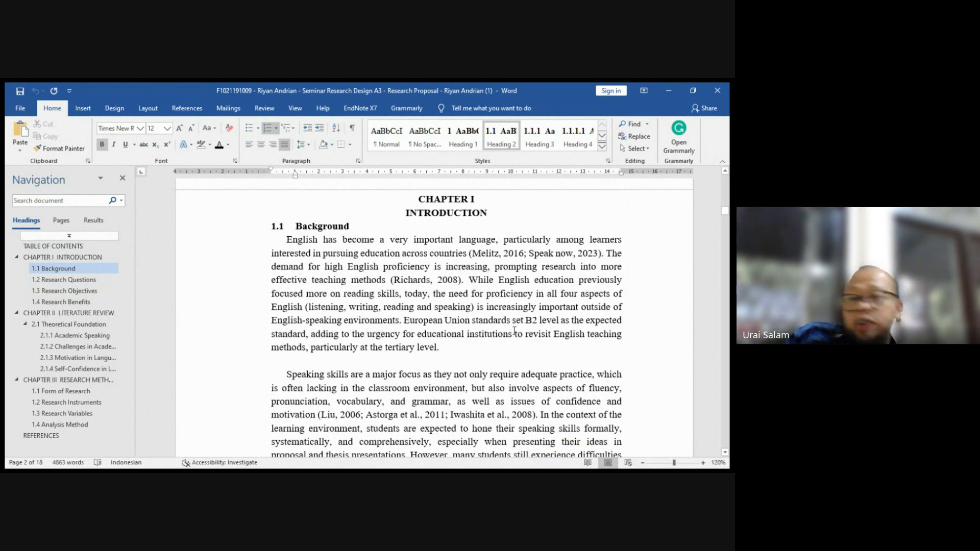
mouse_move(410, 298)
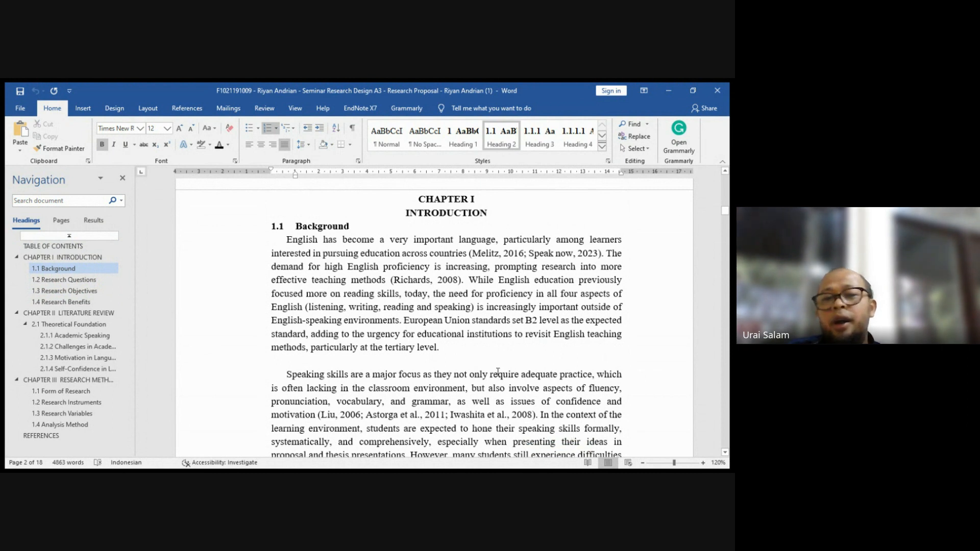
- Continue down so the start of 1.3 Research Objectives shows below the research questions
scroll(down, 3)
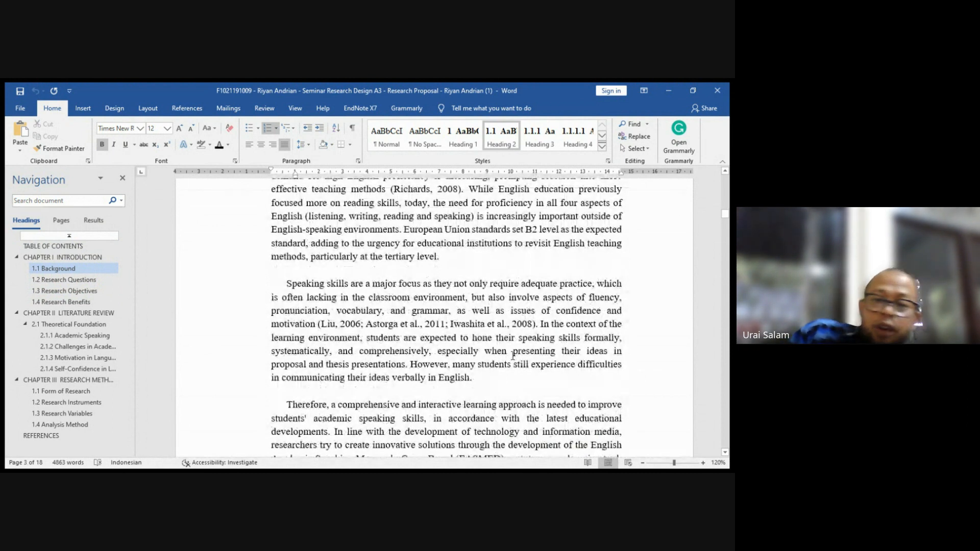
scroll(down, 3)
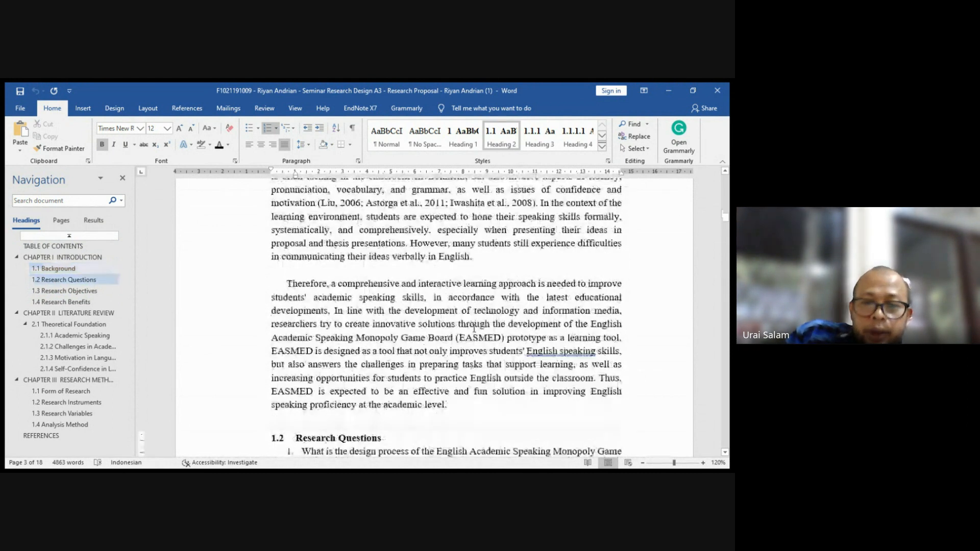
scroll(down, 3)
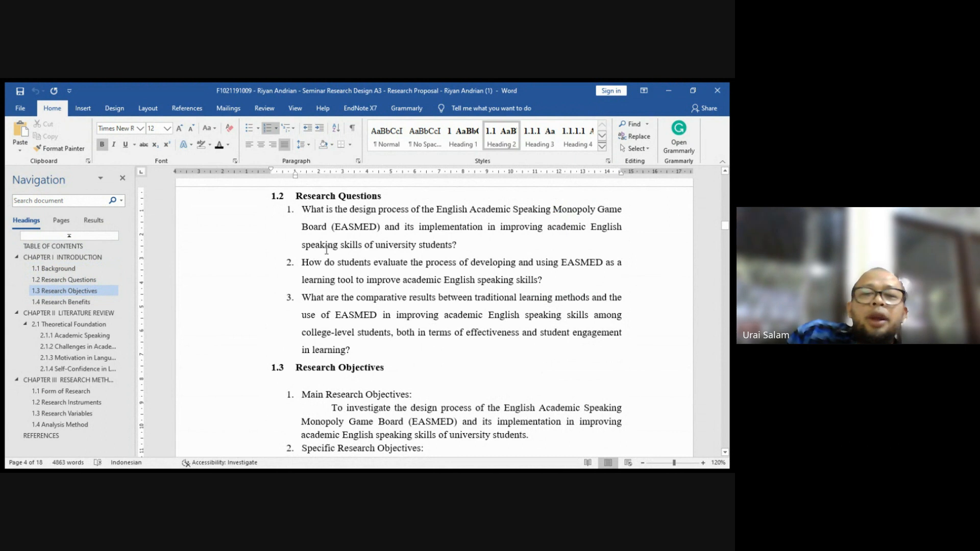
mouse_move(562, 277)
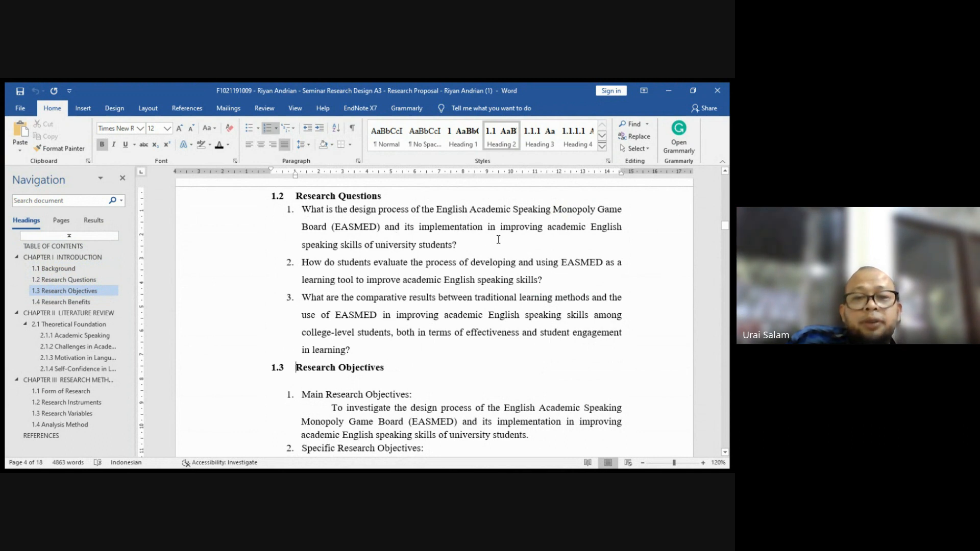
mouse_move(630, 257)
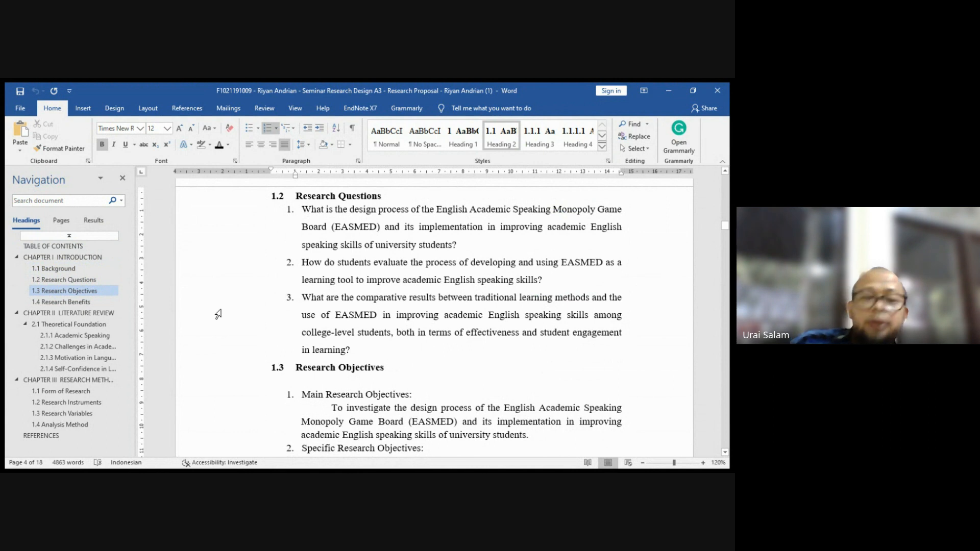
mouse_move(367, 267)
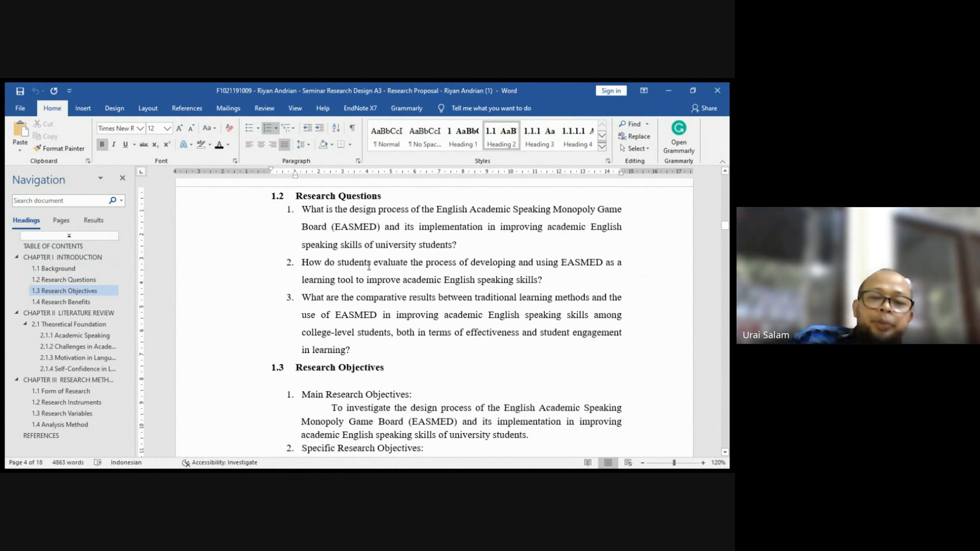
- Scroll down from Research Objectives to section 1.4 Research Benefits
scroll(down, 3)
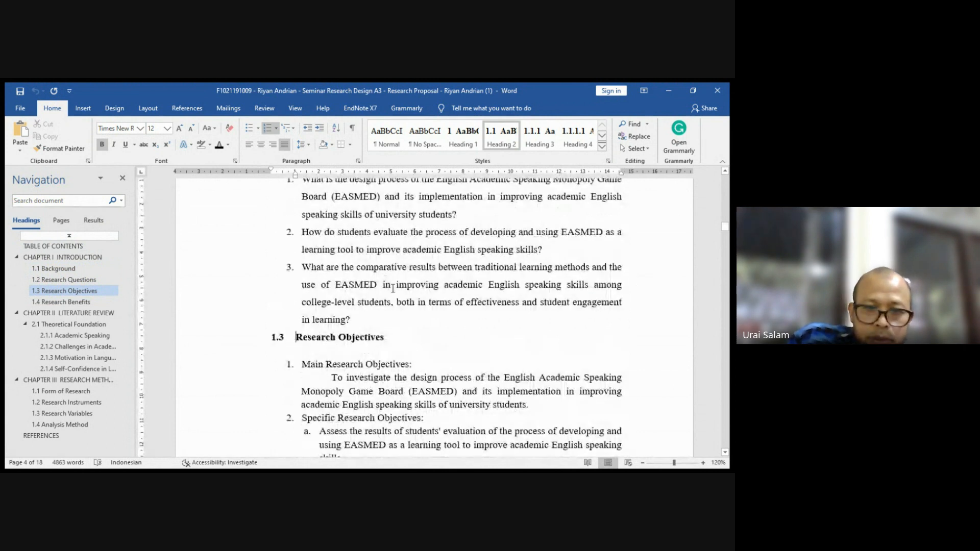
scroll(down, 3)
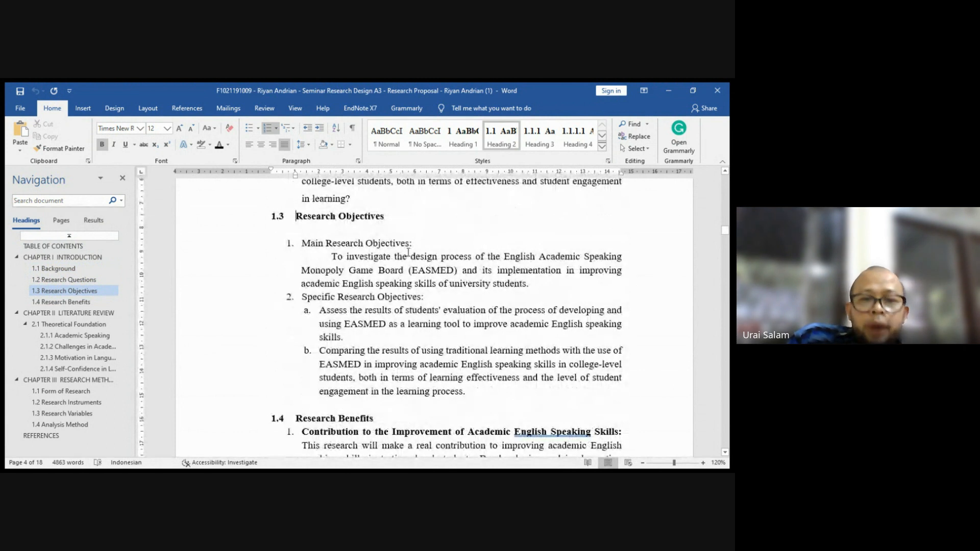
scroll(down, 3)
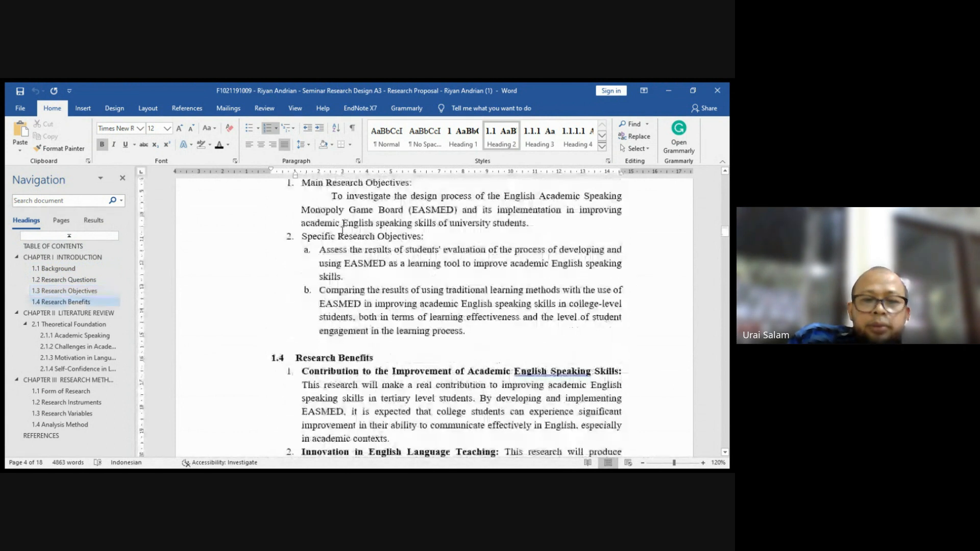
scroll(down, 3)
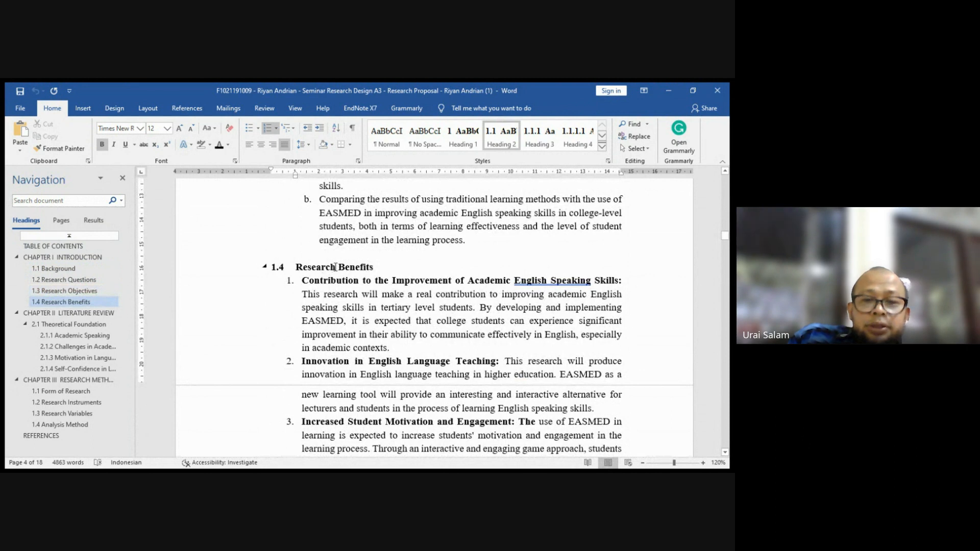
scroll(down, 3)
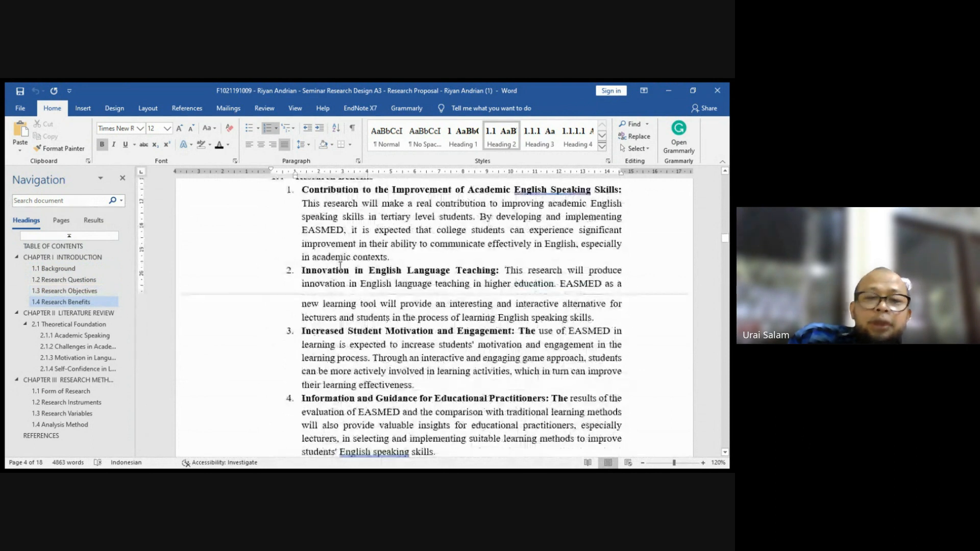
scroll(down, 3)
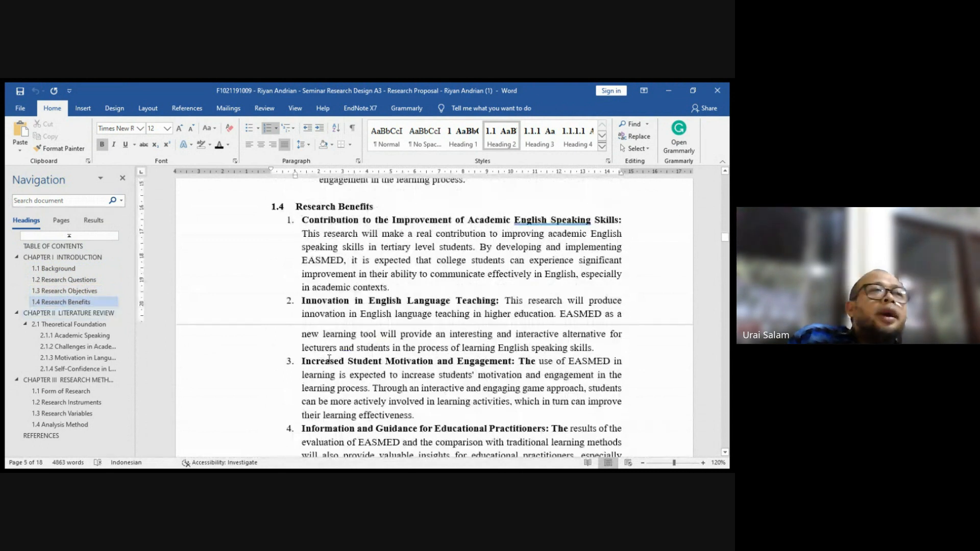
scroll(up, 3)
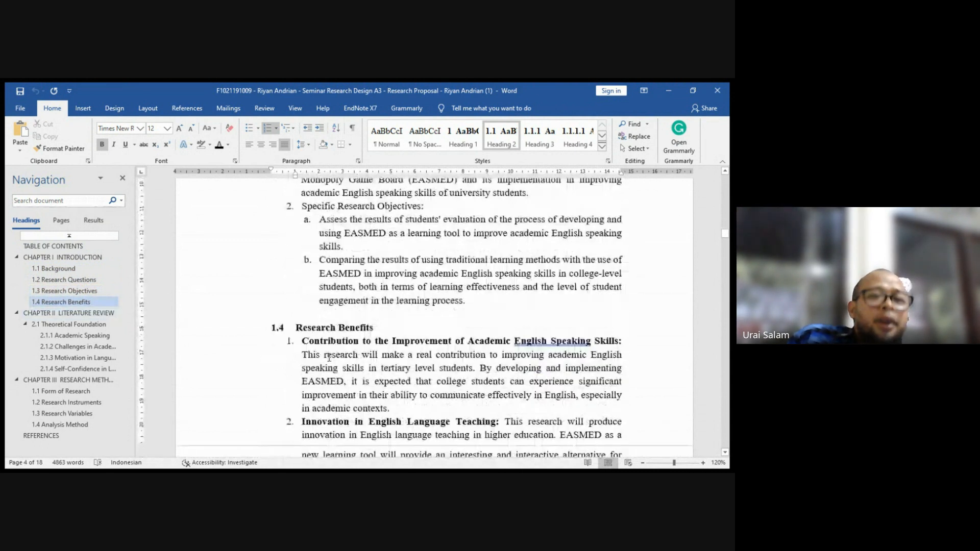
scroll(down, 3)
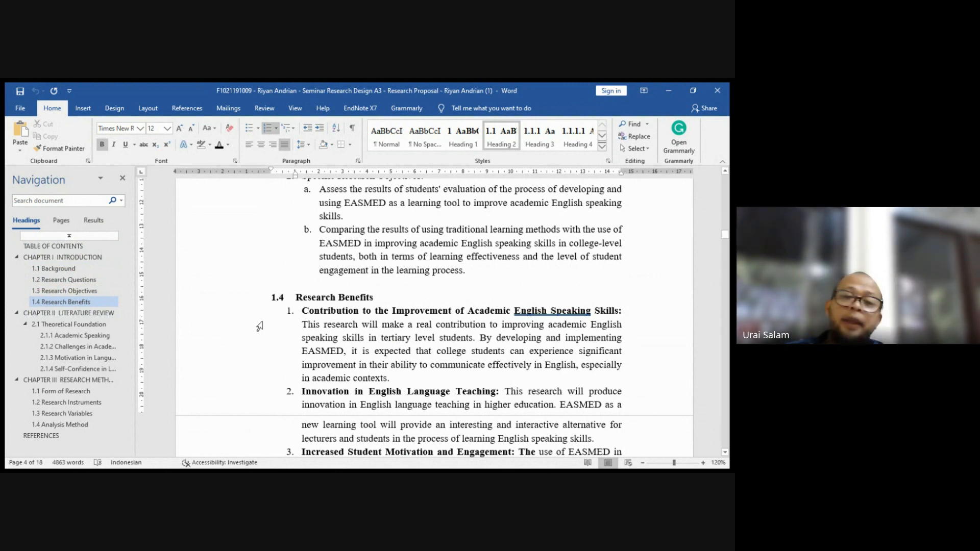
- Page through the numbered benefits on speaking skills, teaching innovation and student motivation
scroll(down, 3)
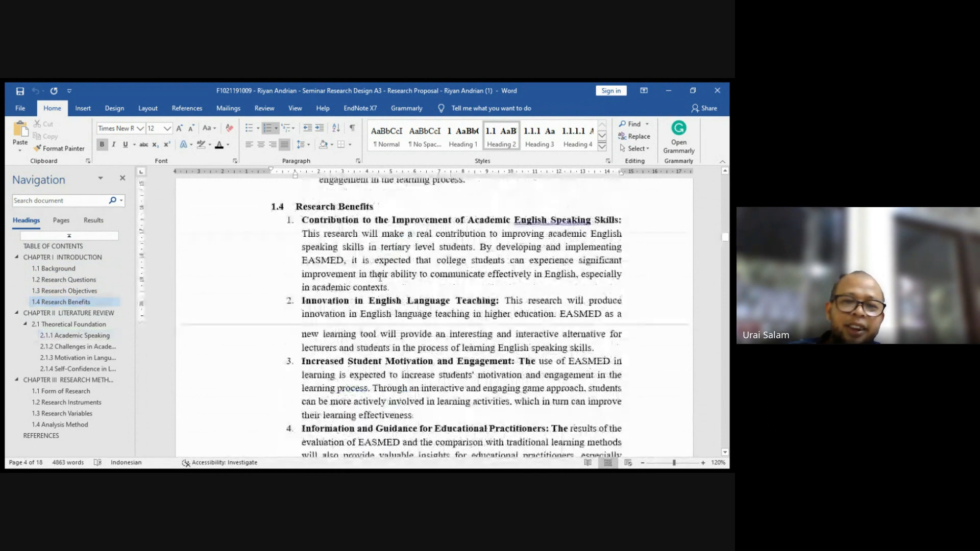
scroll(up, 3)
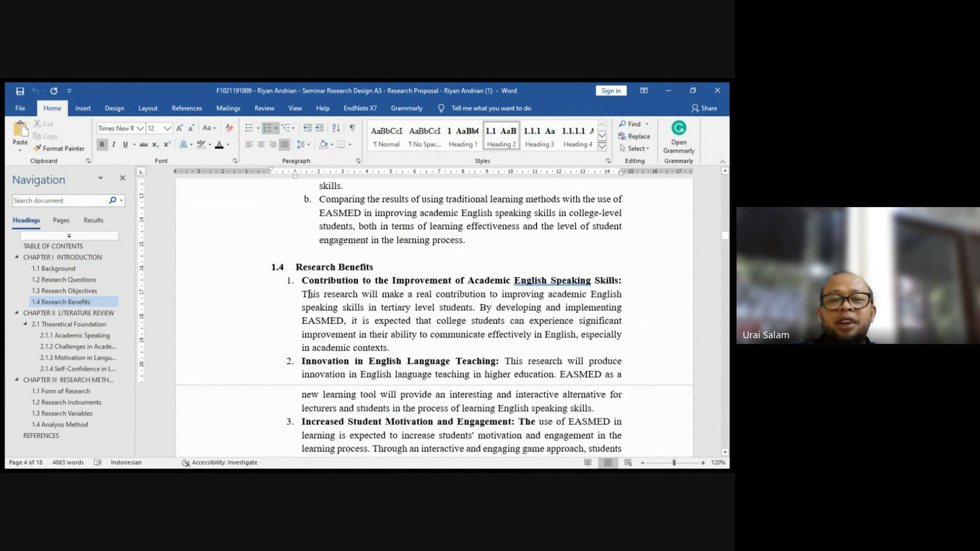
mouse_move(241, 336)
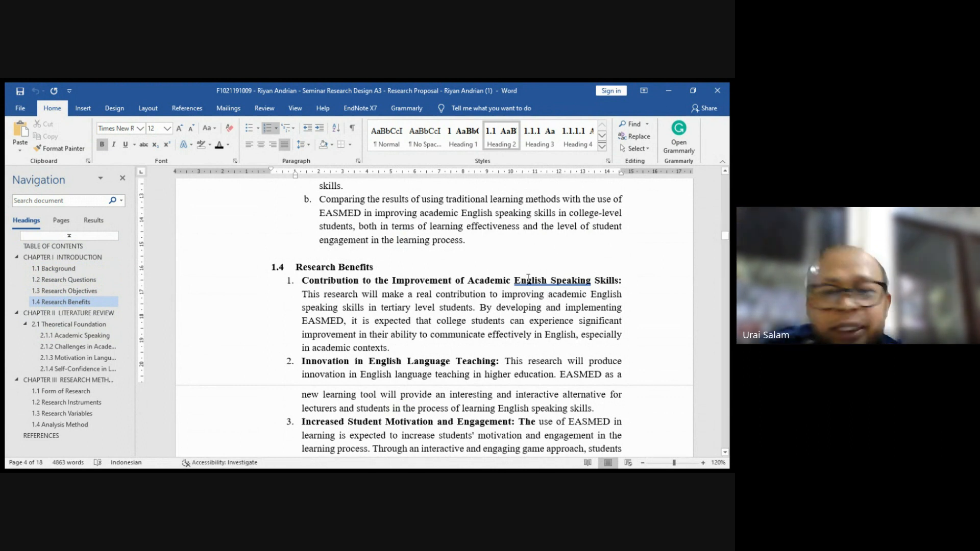
scroll(down, 3)
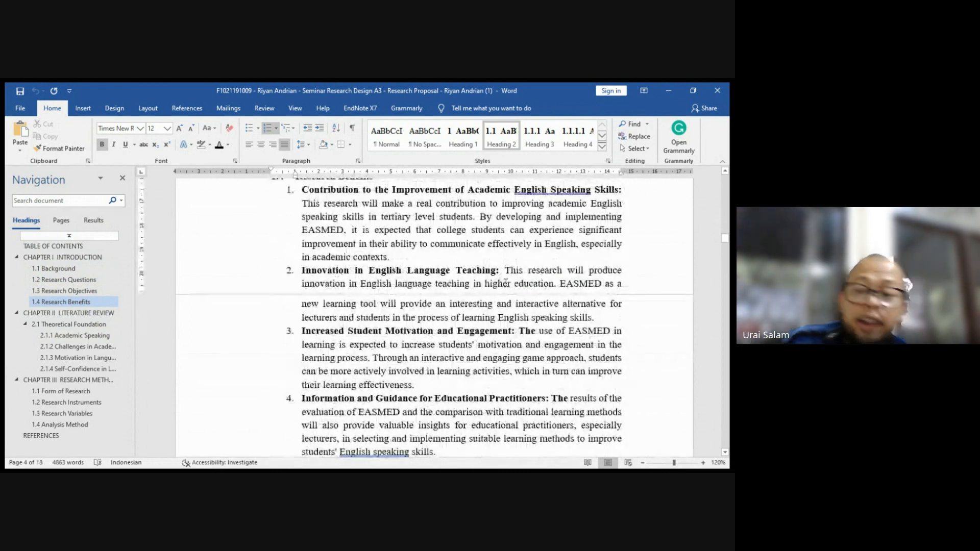
scroll(down, 3)
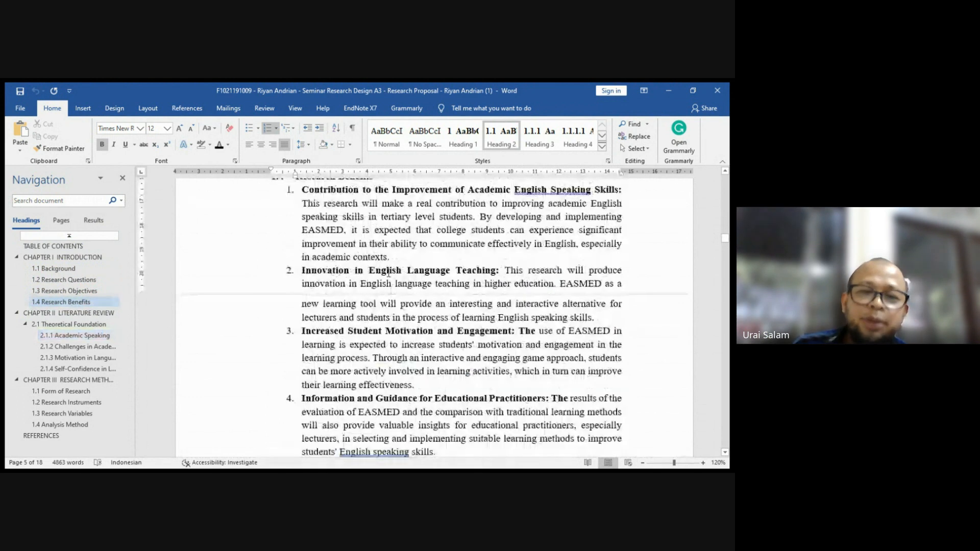
scroll(up, 3)
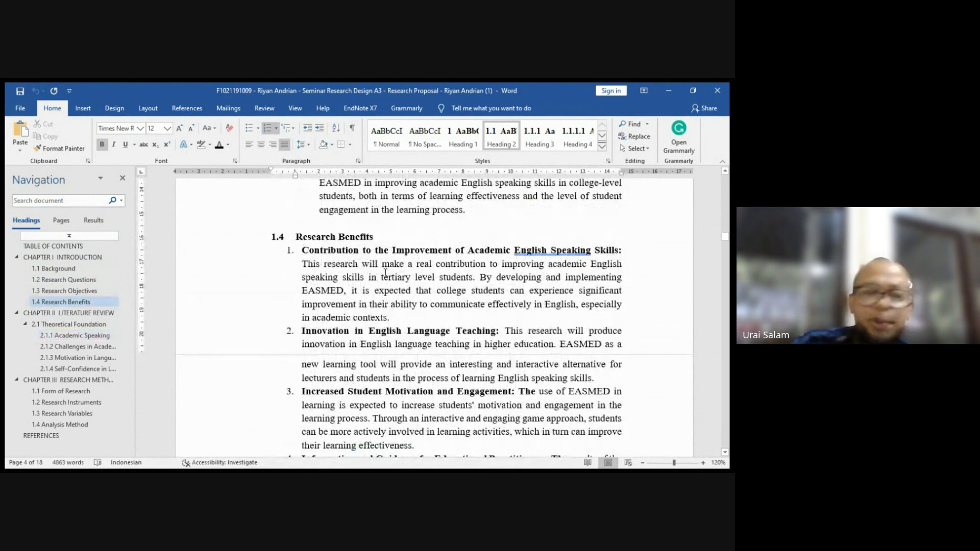
- Scroll past benefit items 4 and 5 to the Chapter II Literature Review heading and 2.1 Theoretical Foundation
scroll(down, 3)
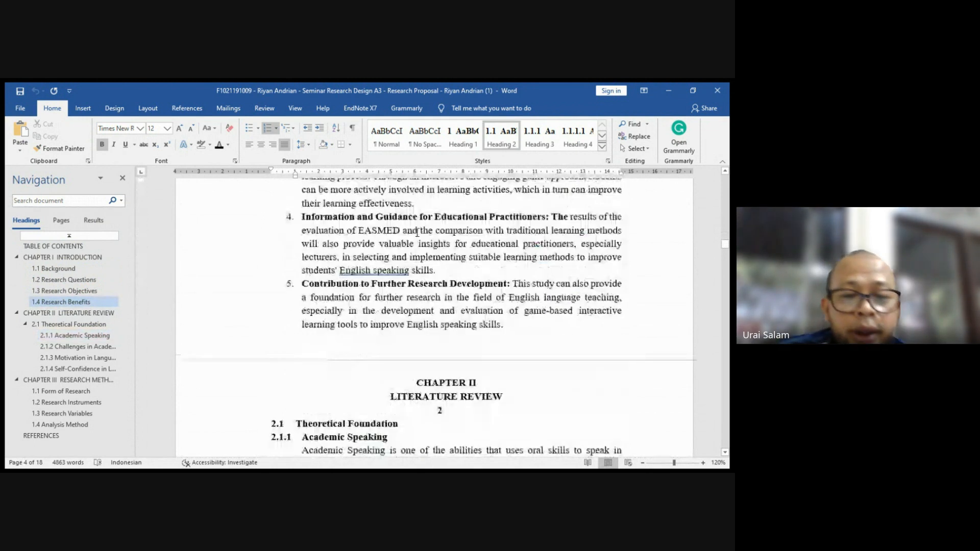
scroll(down, 3)
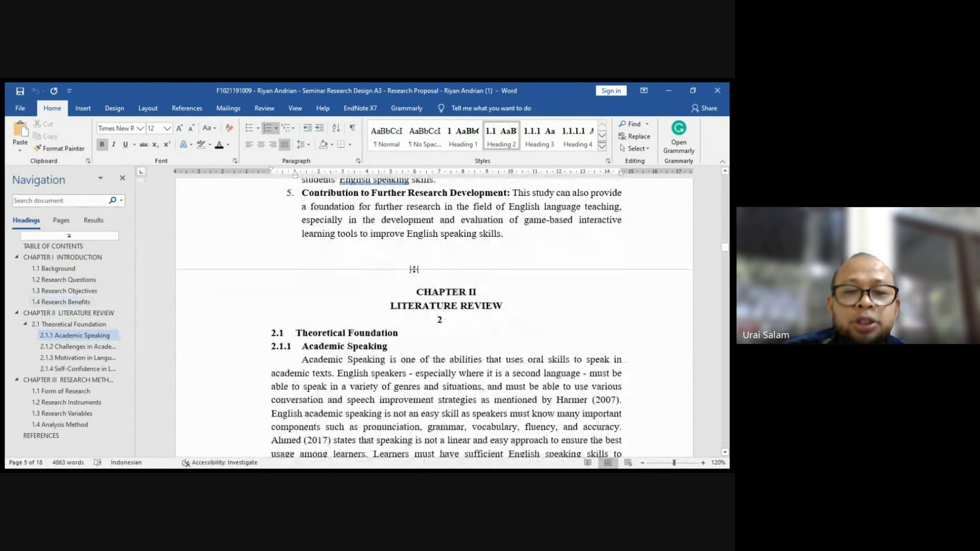
scroll(up, 3)
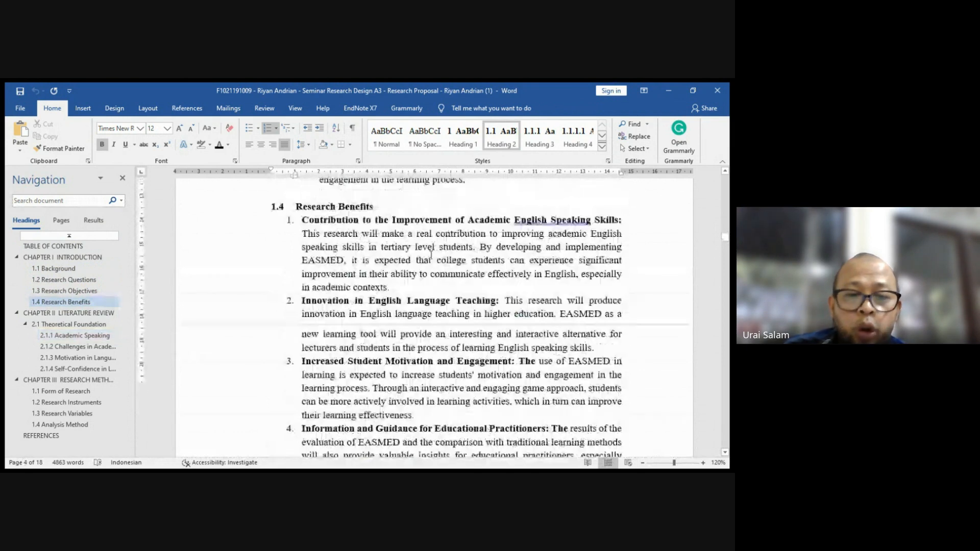
scroll(down, 3)
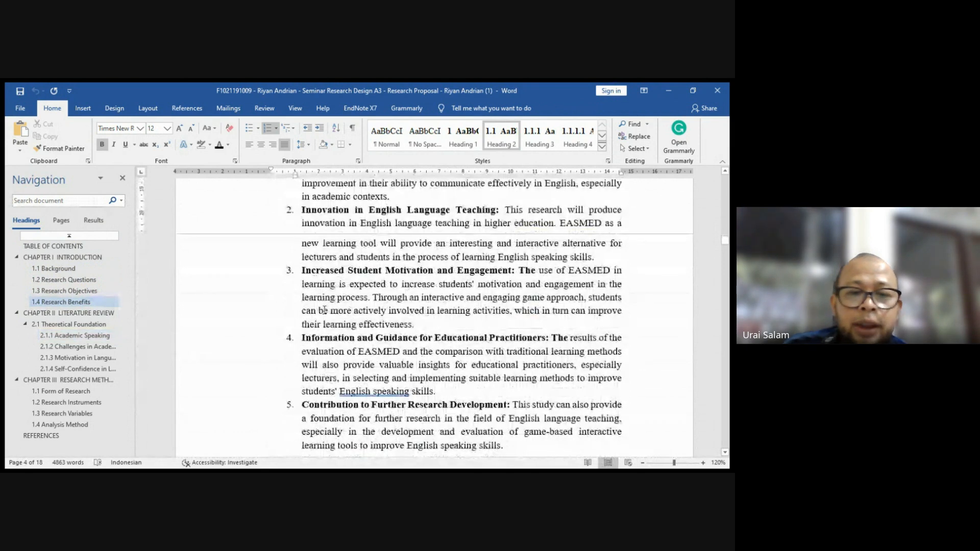
click(65, 291)
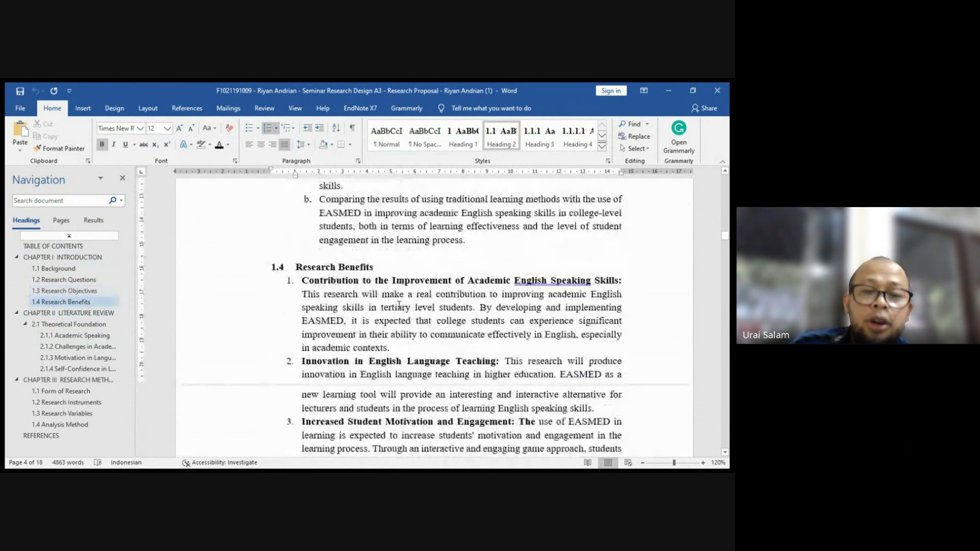
scroll(down, 3)
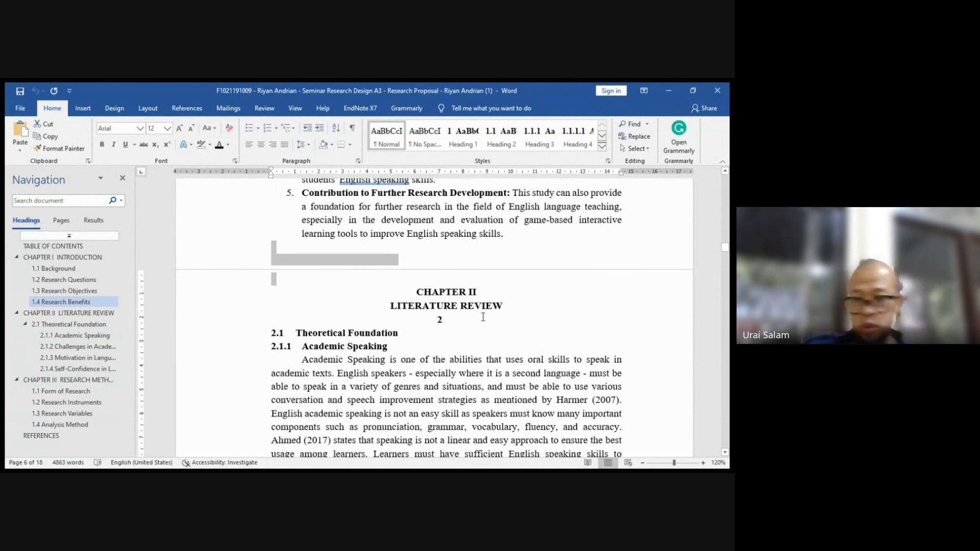
mouse_move(479, 324)
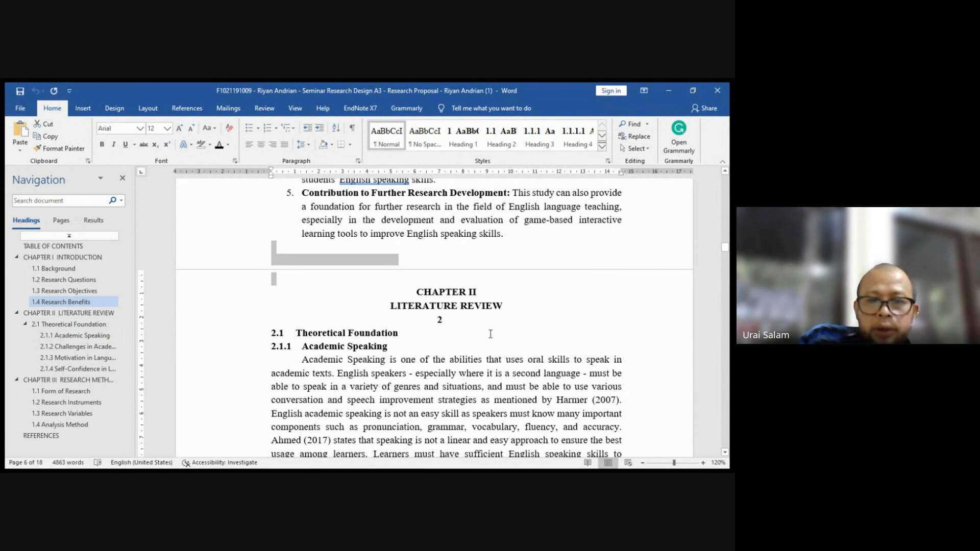
mouse_move(244, 342)
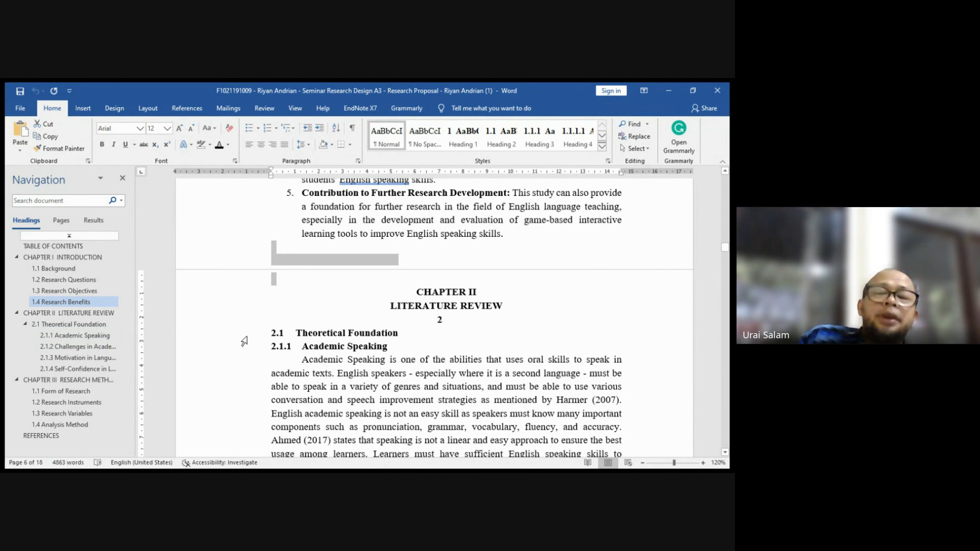
click(347, 333)
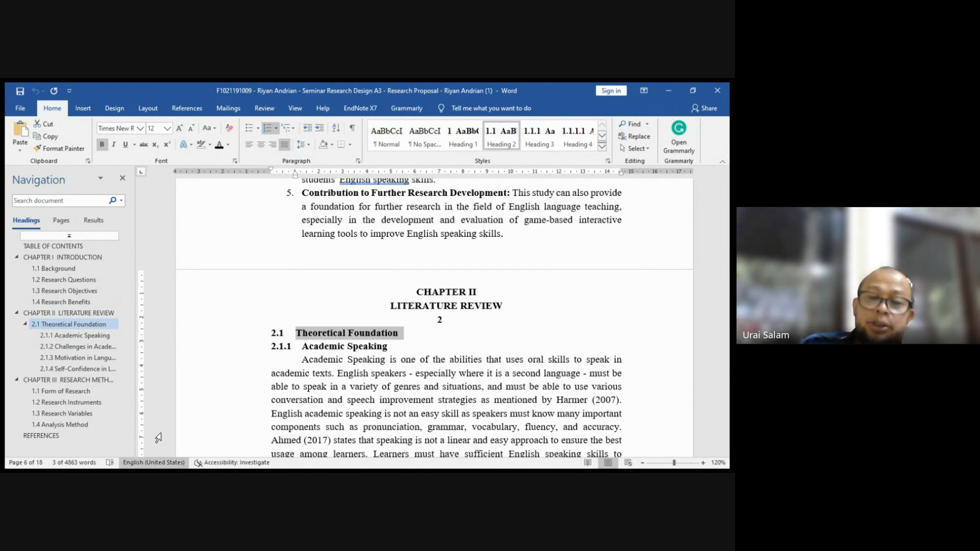
scroll(down, 3)
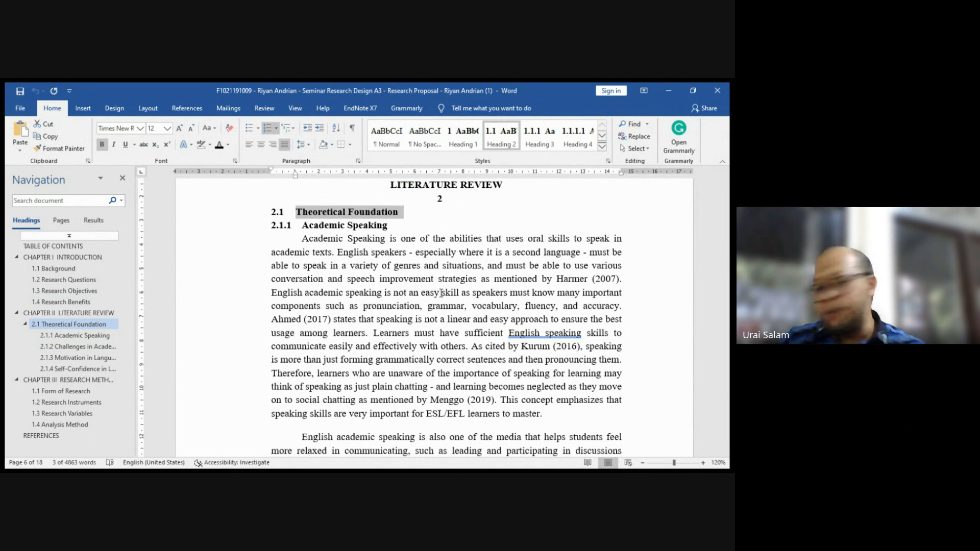
- Page through the Academic Speaking paragraphs to 2.1.2 Challenges in Academic Speaking citing Bashir and Al-Roud
scroll(down, 3)
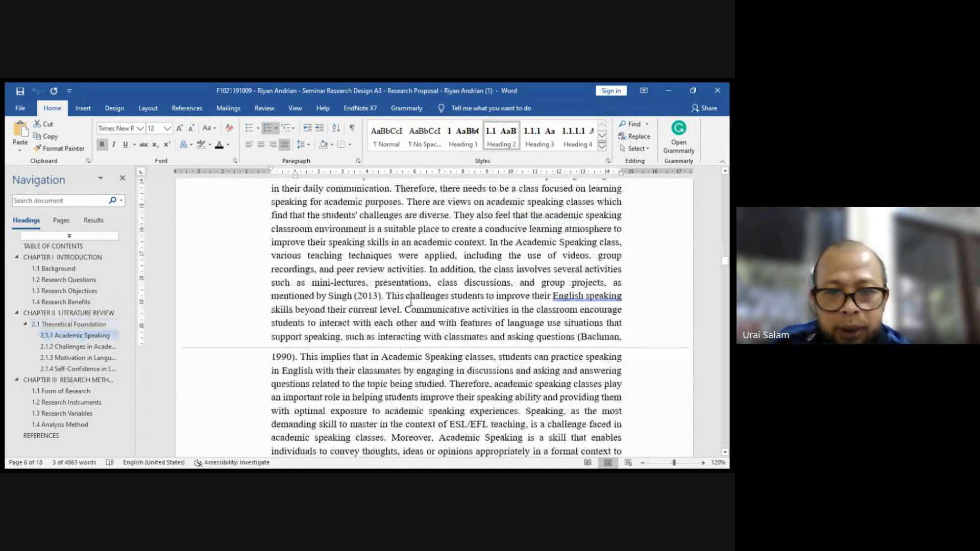
click(79, 346)
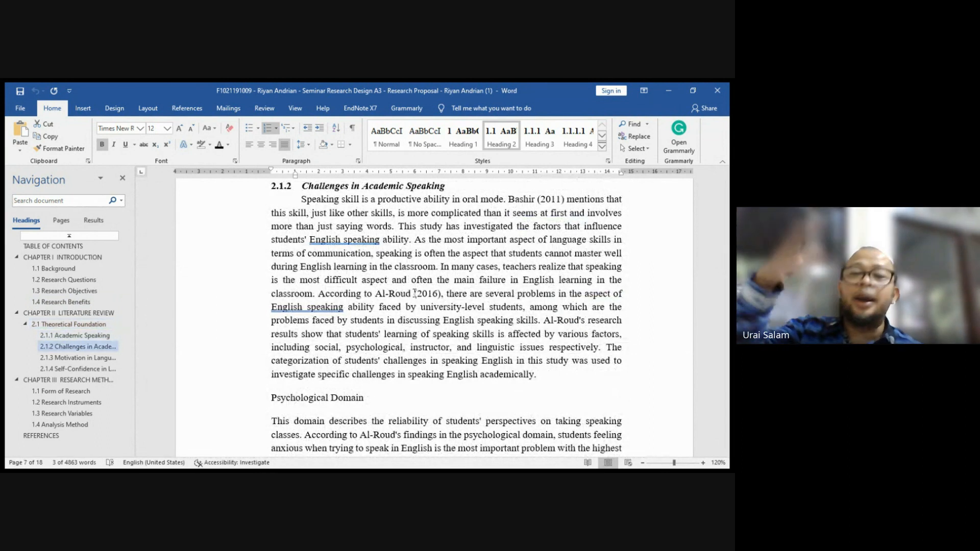
scroll(up, 3)
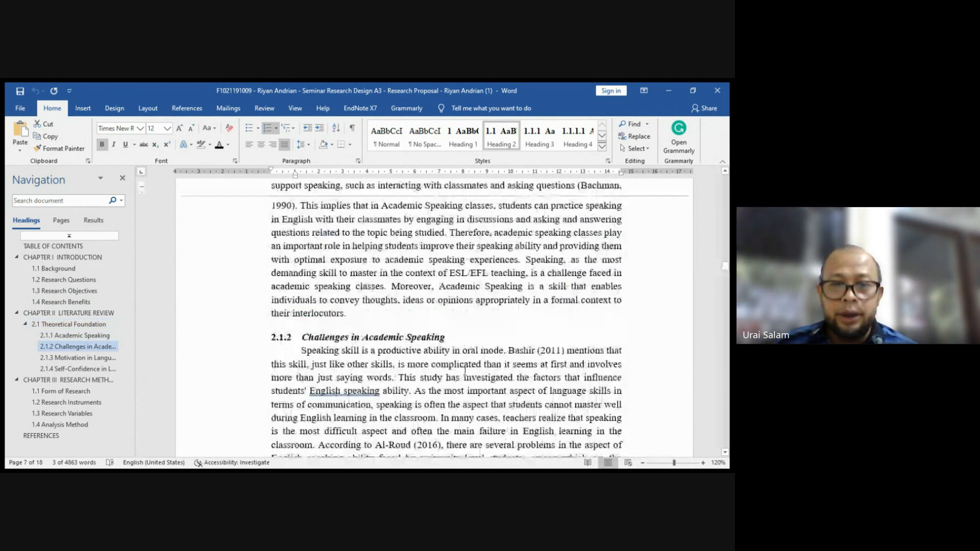
scroll(up, 3)
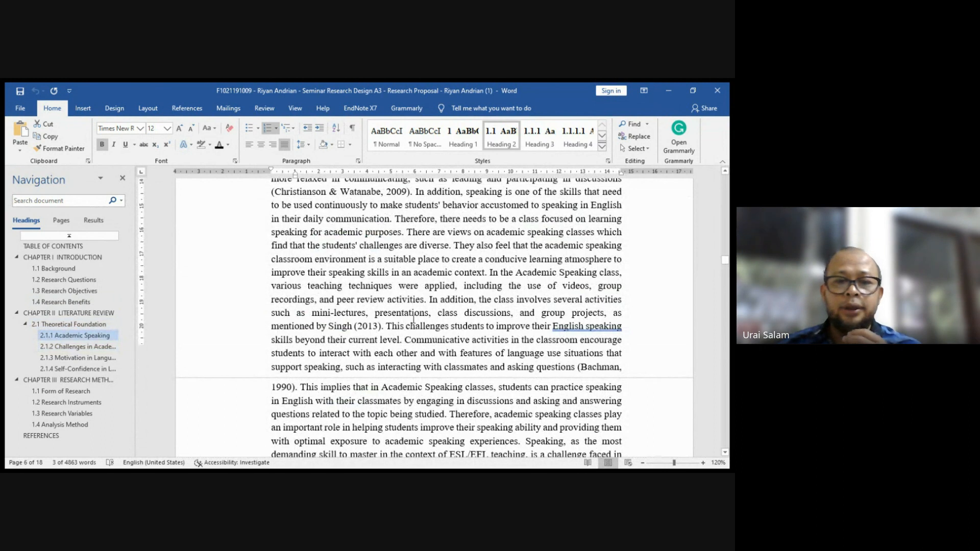
scroll(down, 3)
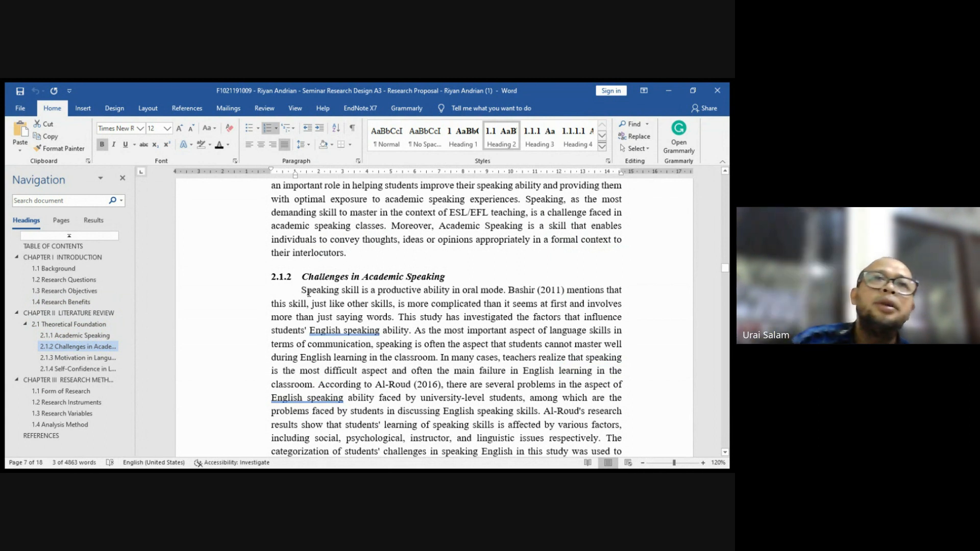
mouse_move(266, 279)
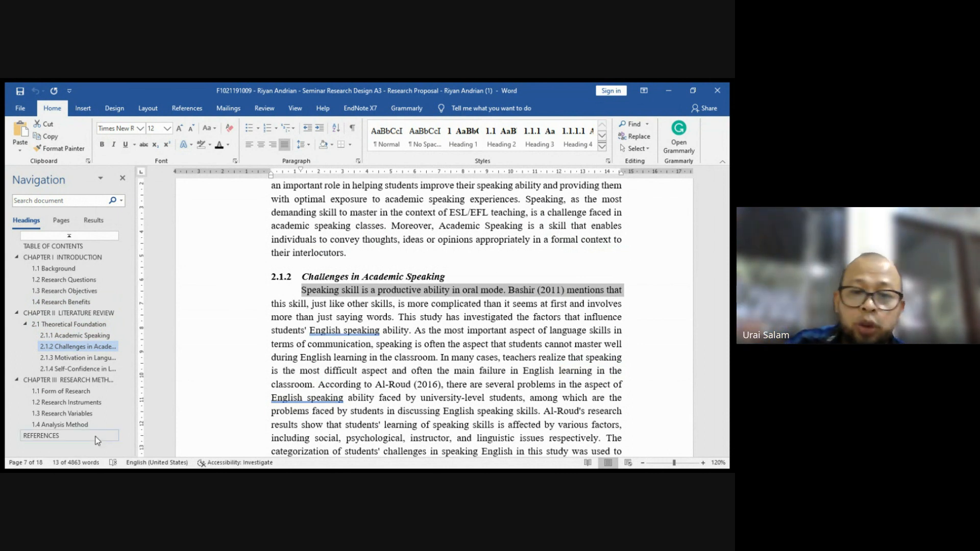
- Revisit the Chapter II heading, then scroll down to the Psychological Domain paragraph citing Al-Roud and Haidara
scroll(up, 3)
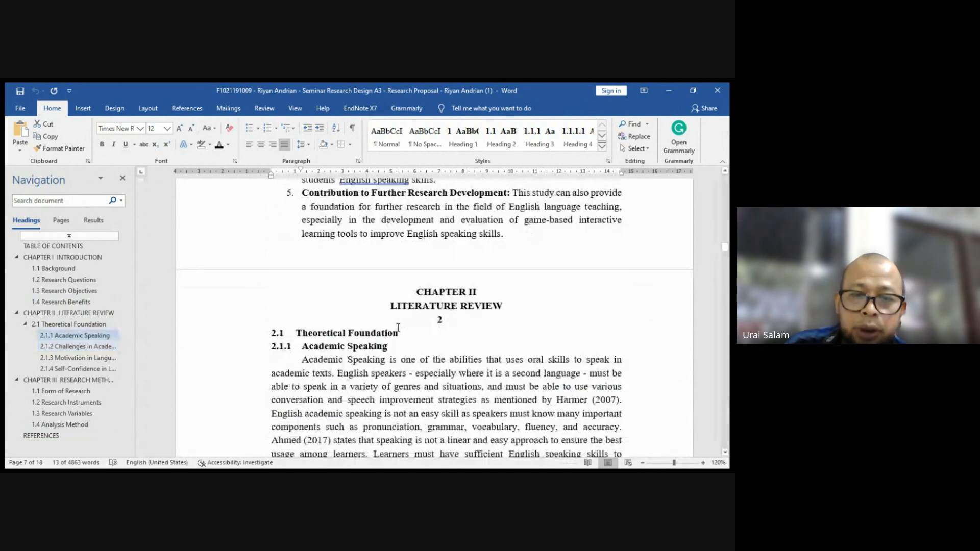
scroll(down, 3)
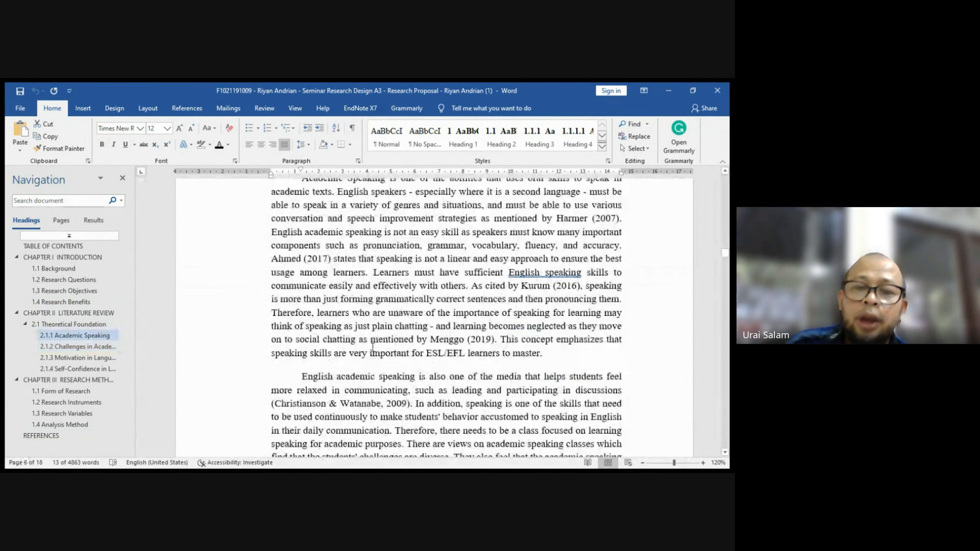
scroll(down, 3)
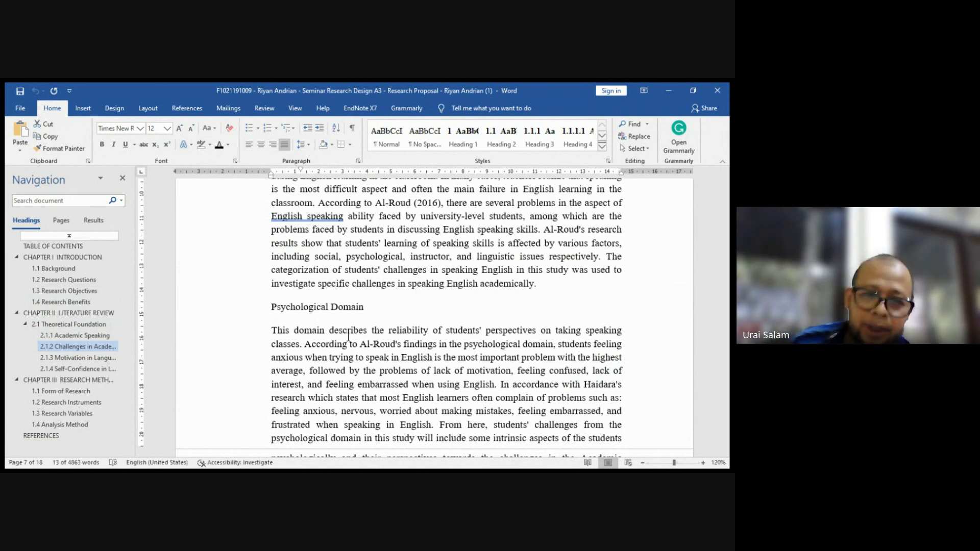
- Scroll past Motivation and Role Play, then jump to Chapter III via the Research Instruments heading
scroll(down, 3)
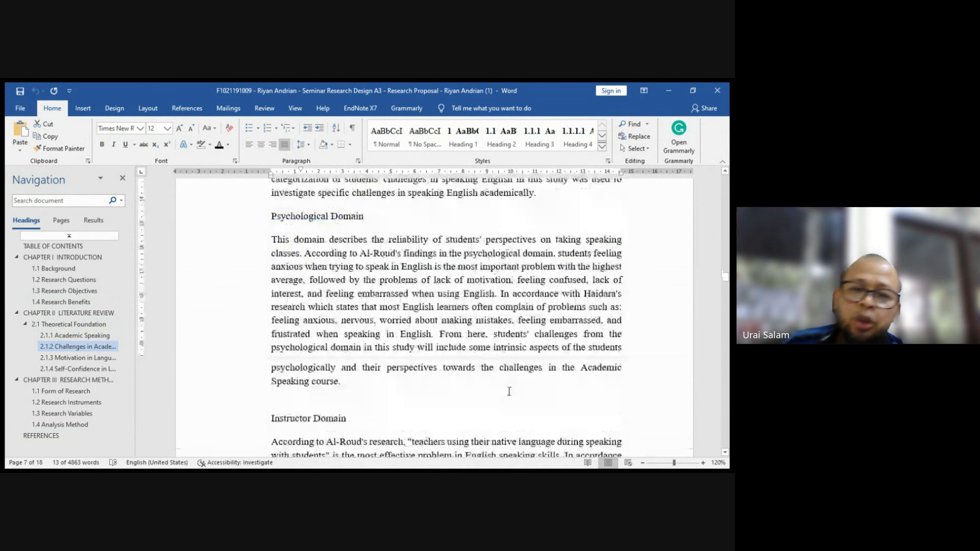
scroll(down, 3)
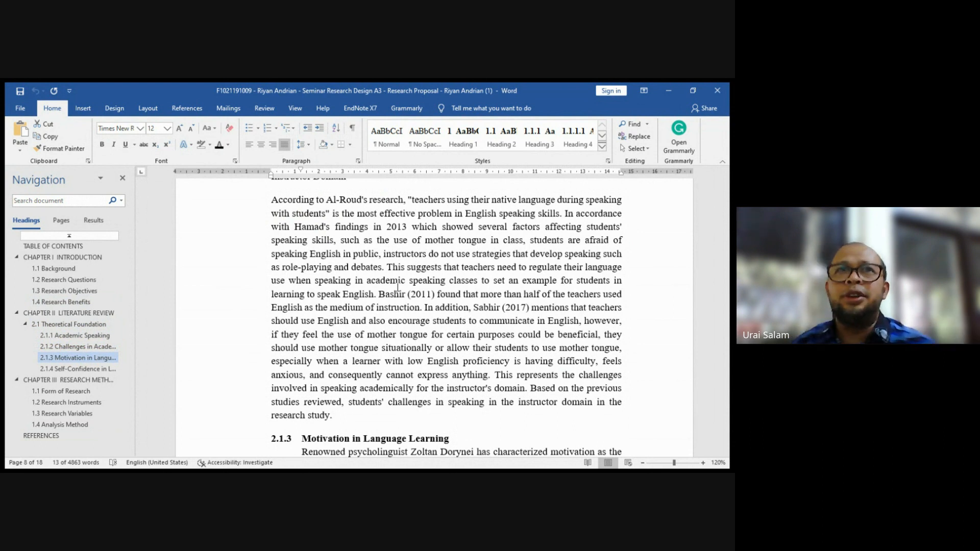
scroll(down, 3)
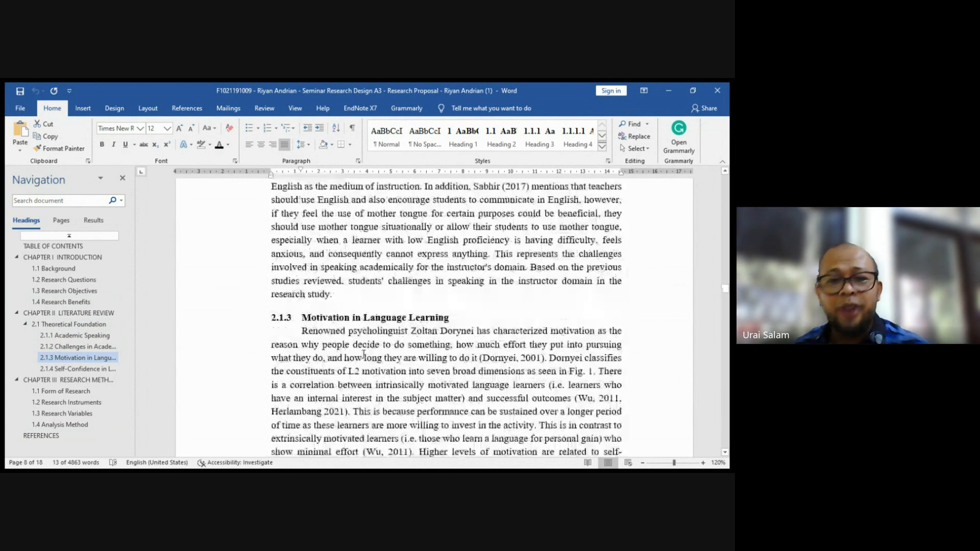
scroll(down, 3)
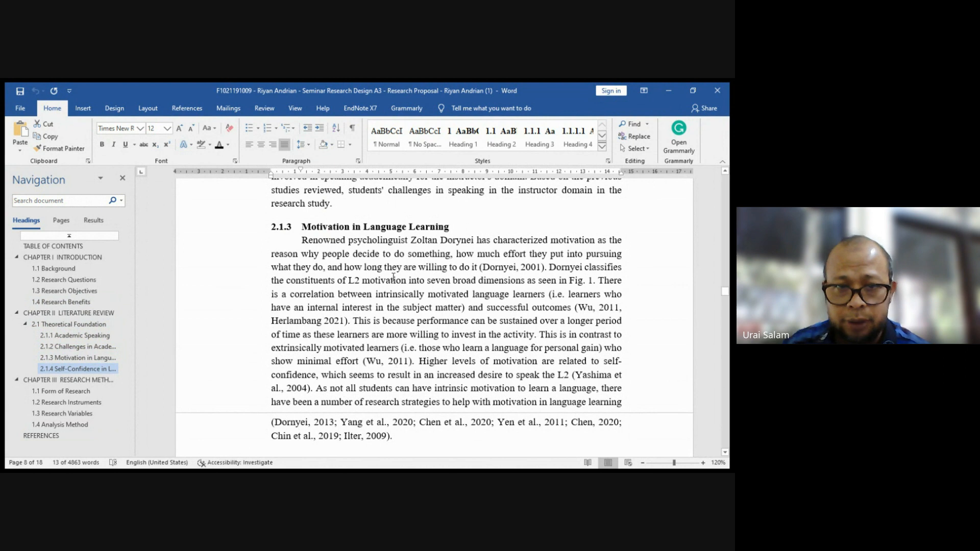
scroll(down, 3)
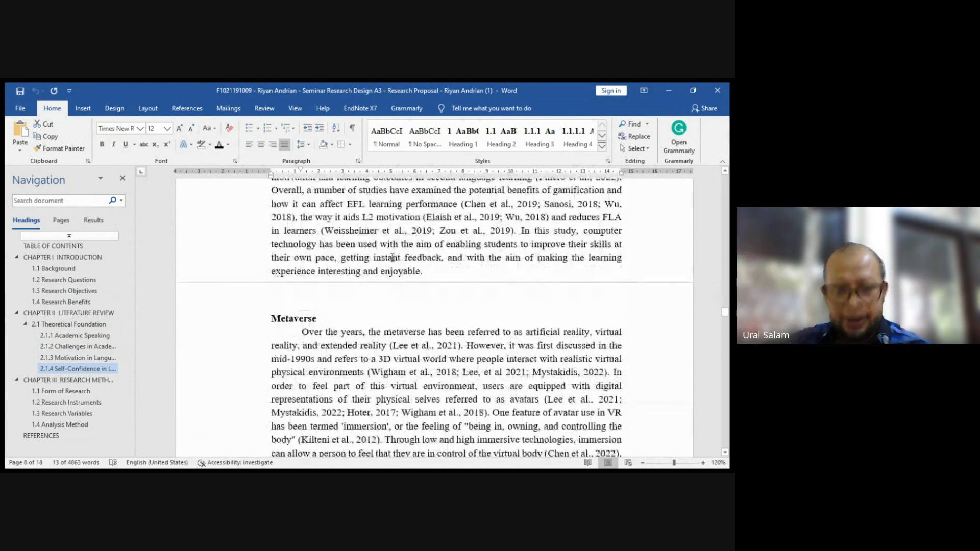
scroll(down, 3)
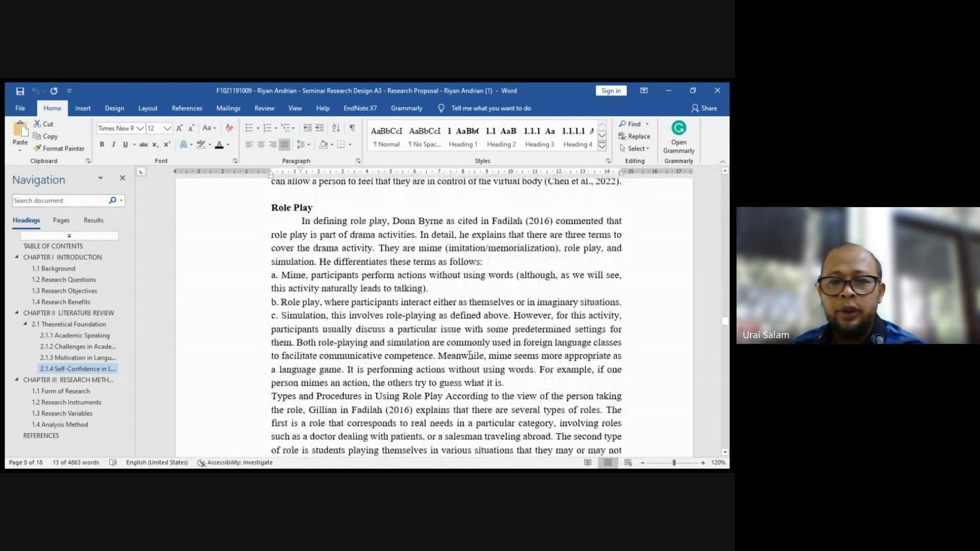
scroll(down, 3)
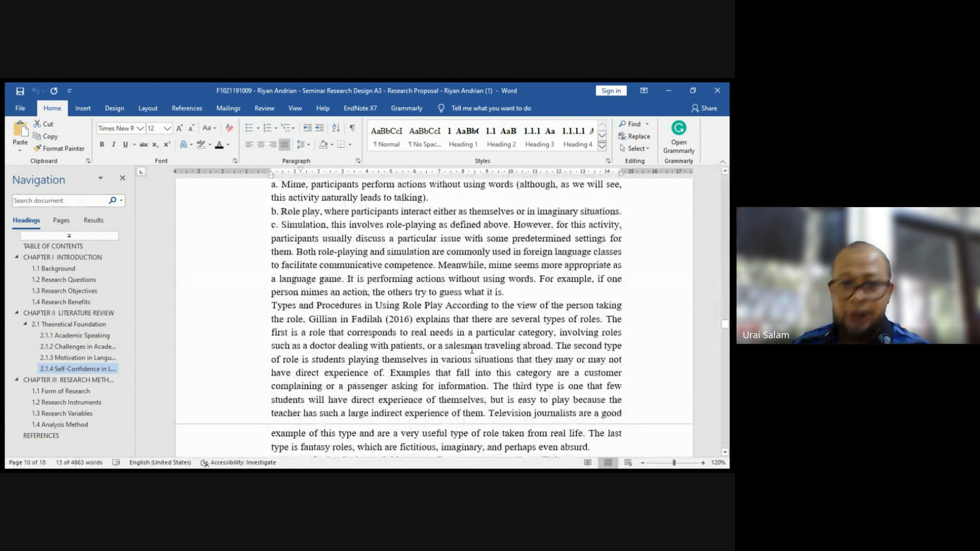
click(67, 402)
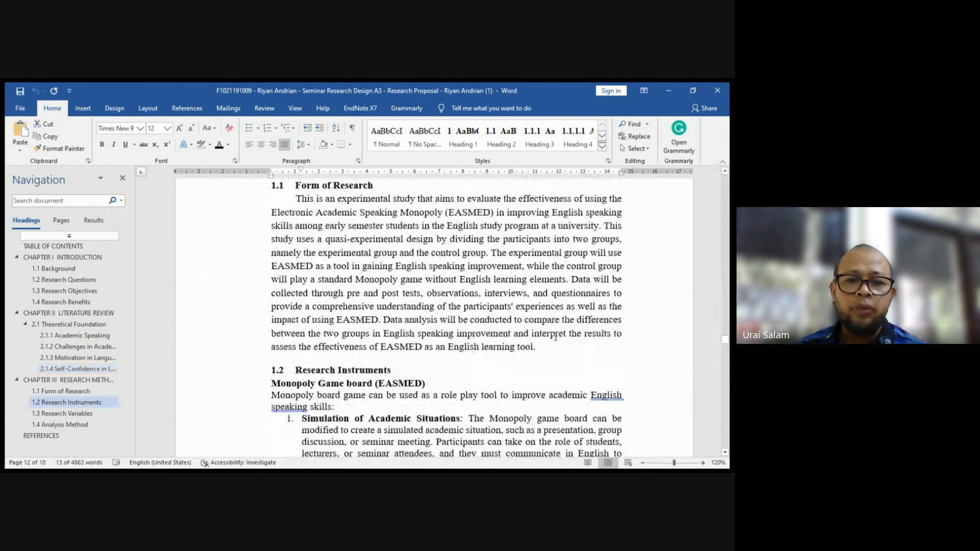
scroll(up, 3)
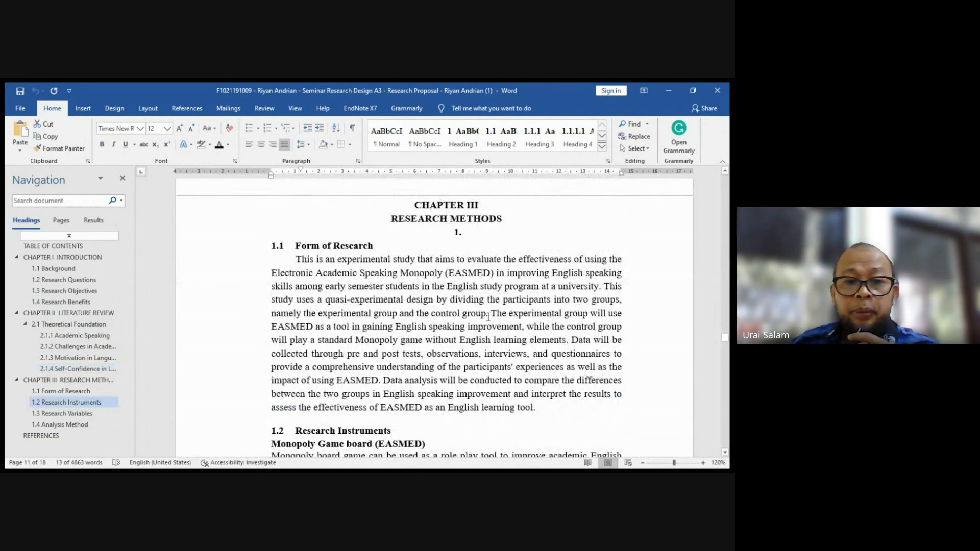
scroll(down, 3)
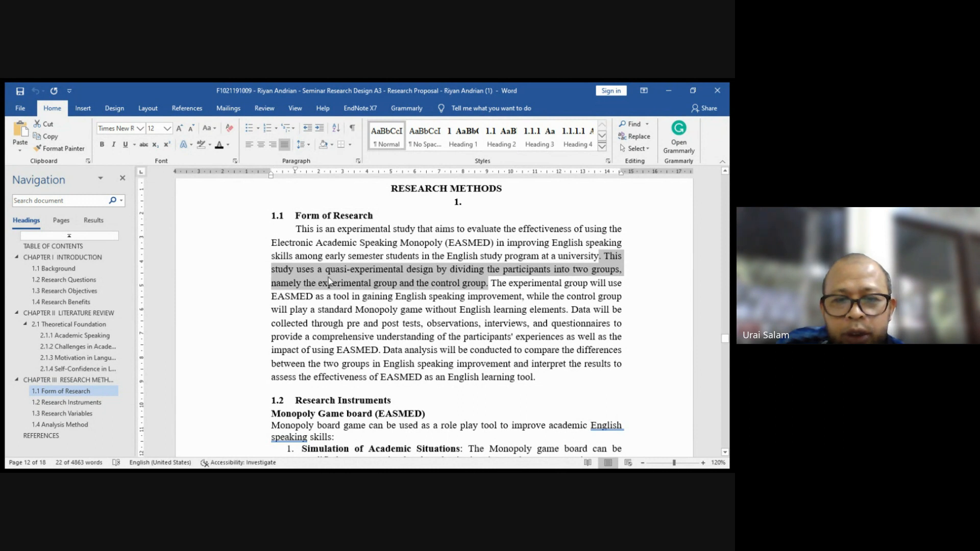
mouse_move(433, 278)
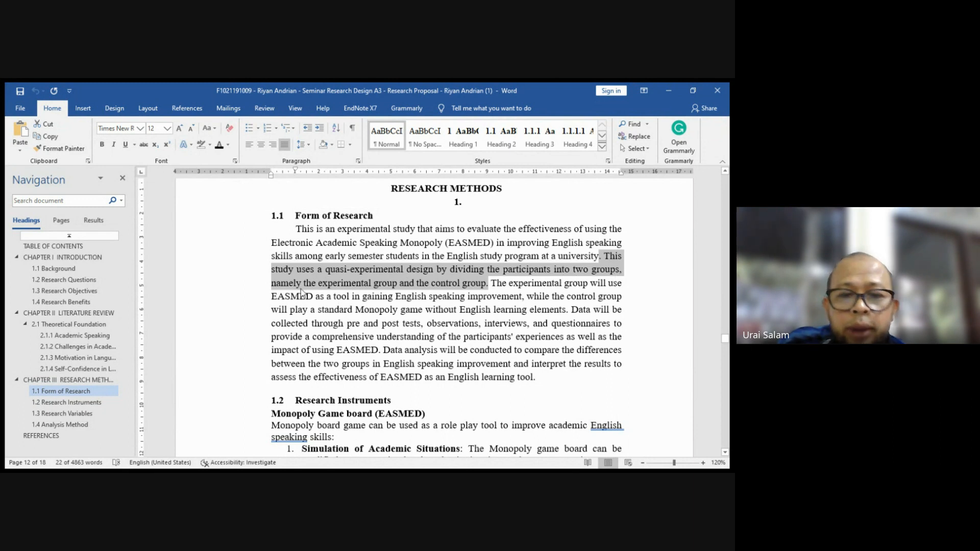
mouse_move(448, 294)
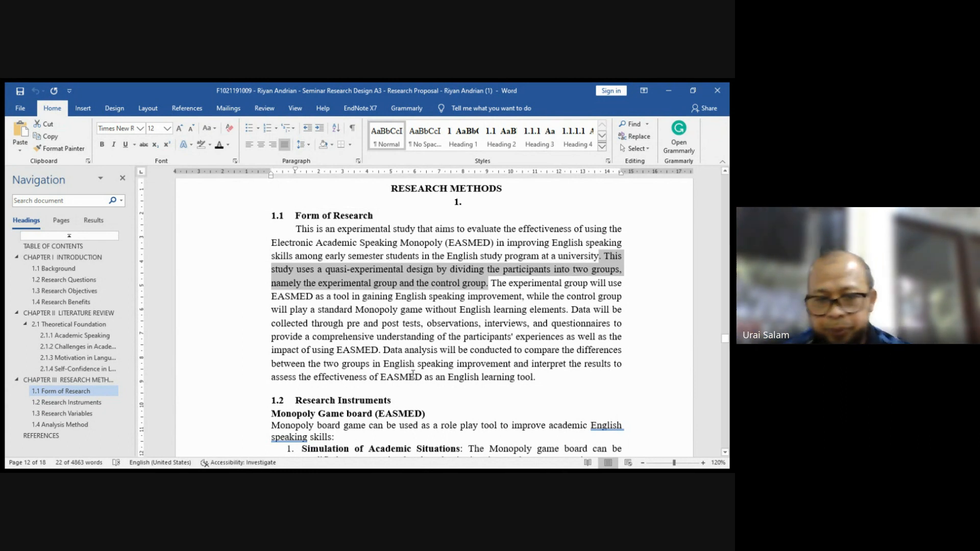
scroll(down, 3)
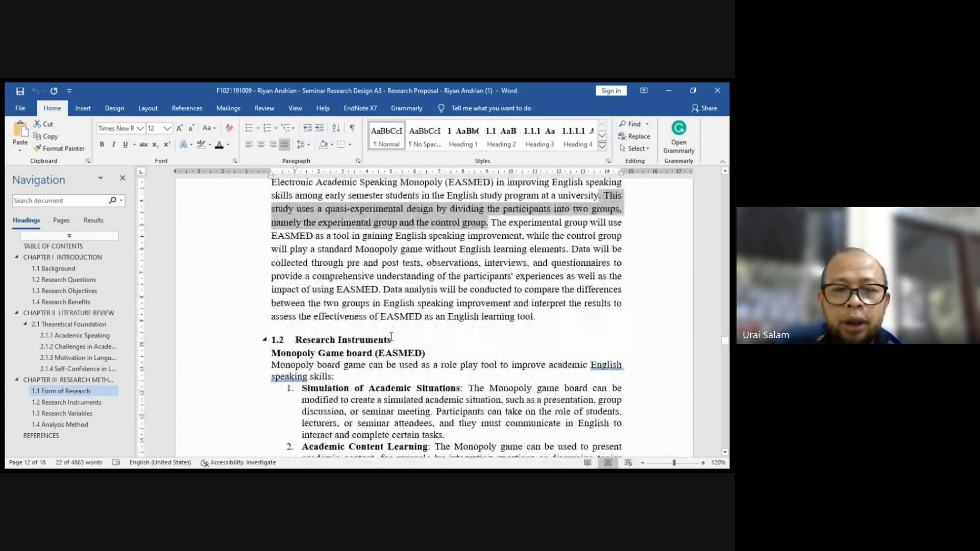
scroll(up, 3)
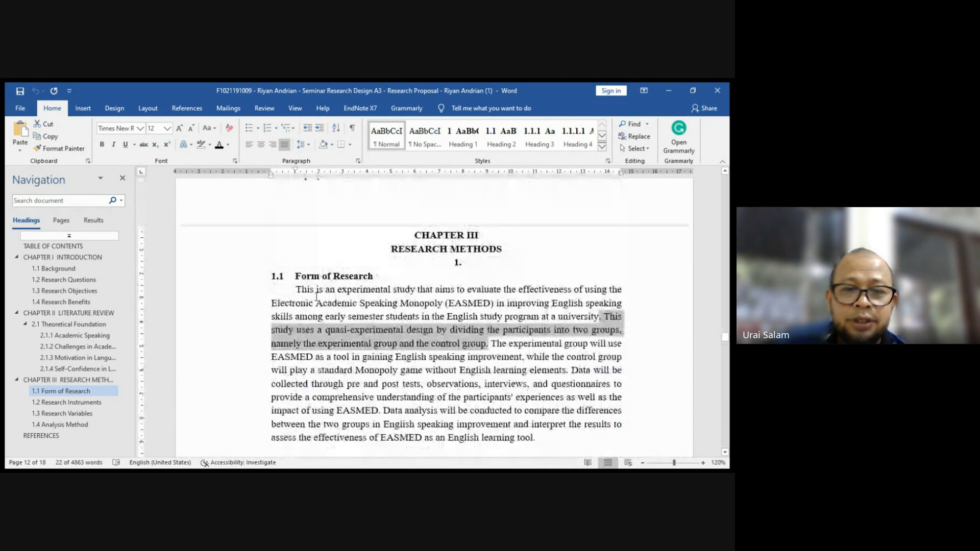
scroll(down, 3)
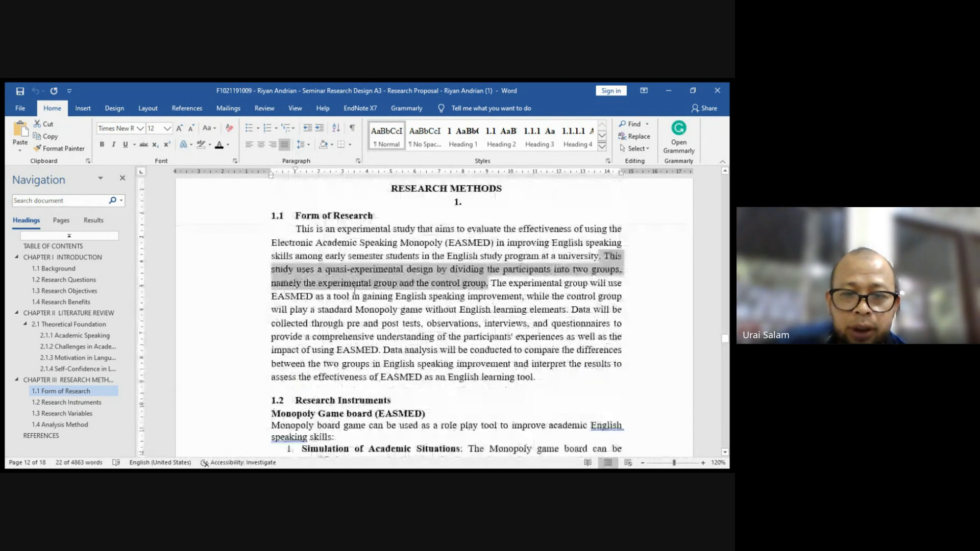
scroll(down, 3)
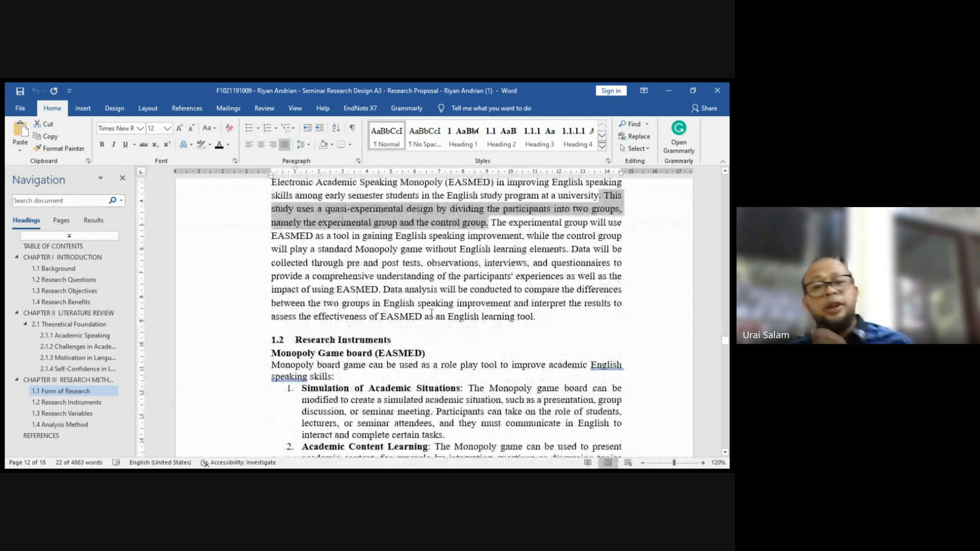
click(525, 329)
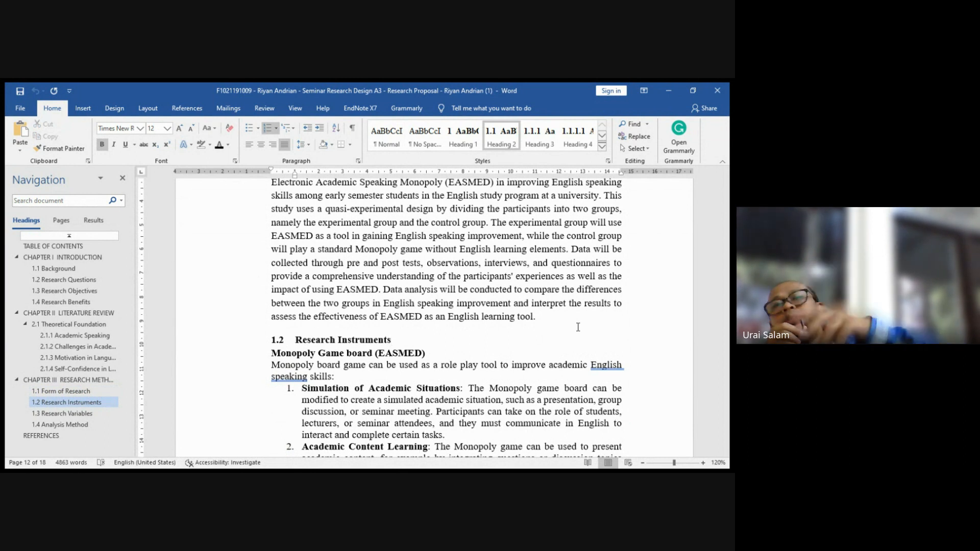
click(391, 339)
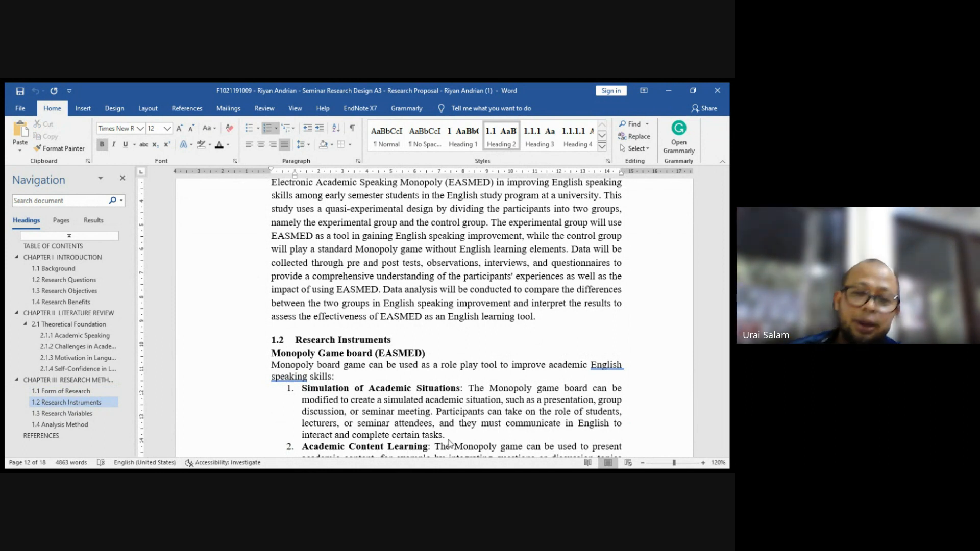
- Scroll down to 1.2 Research Instruments and the Monopoly game board (EASMED) paragraph
scroll(down, 3)
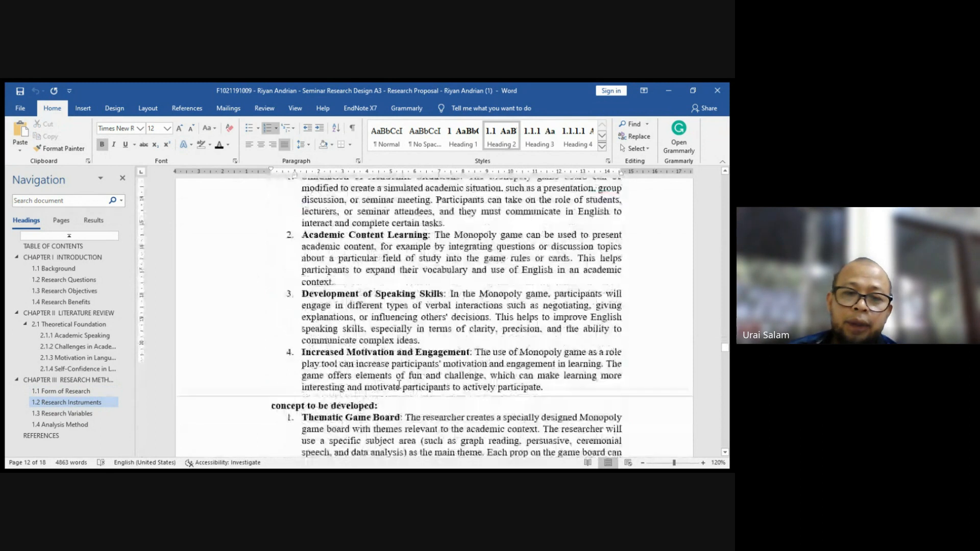
scroll(down, 3)
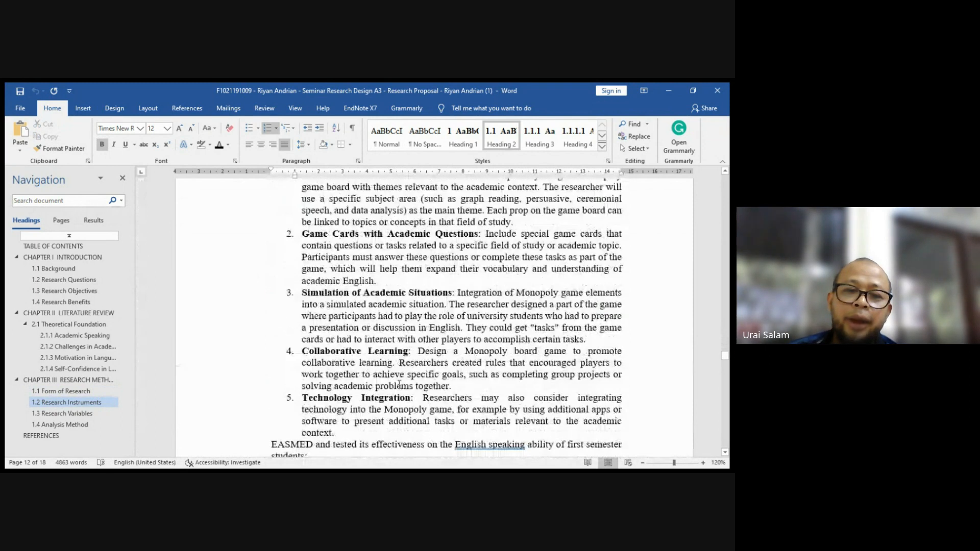
scroll(down, 3)
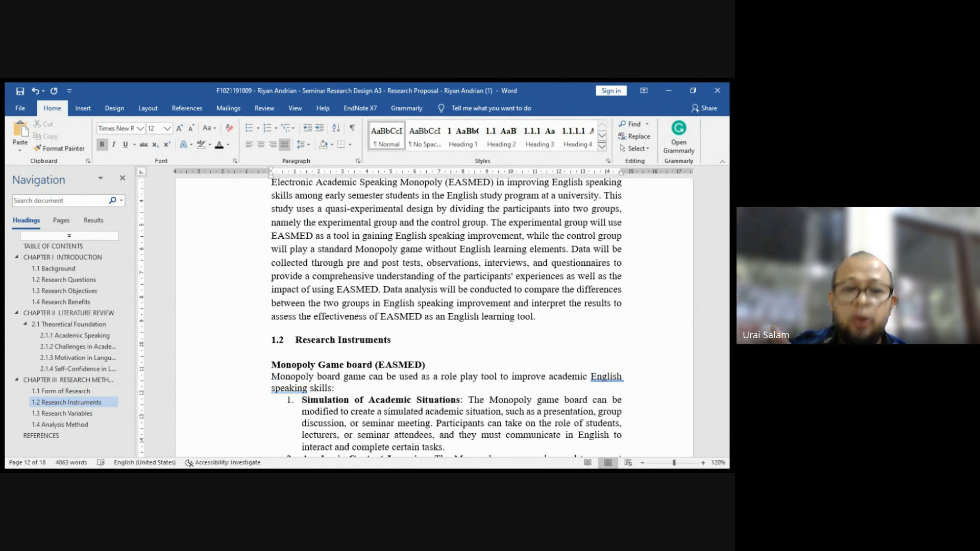
click(273, 364)
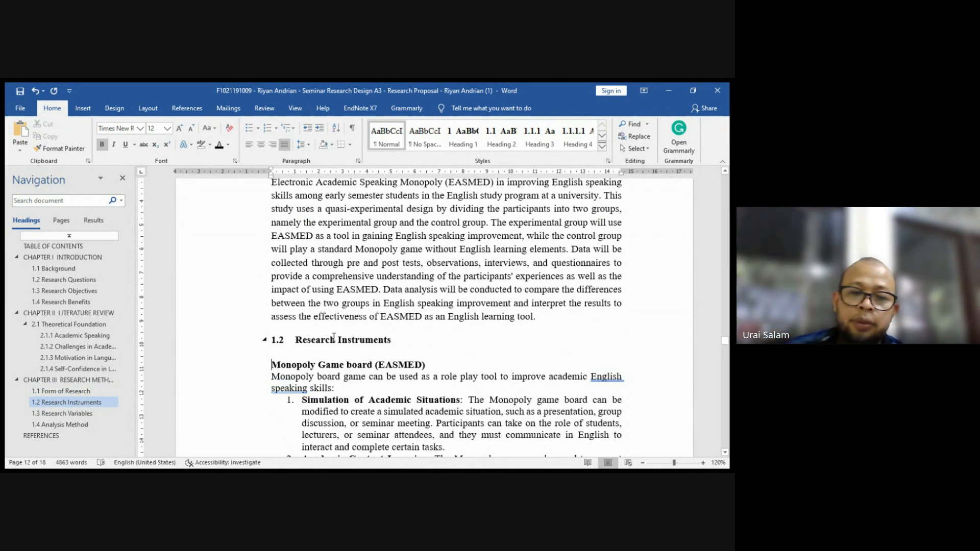
scroll(down, 3)
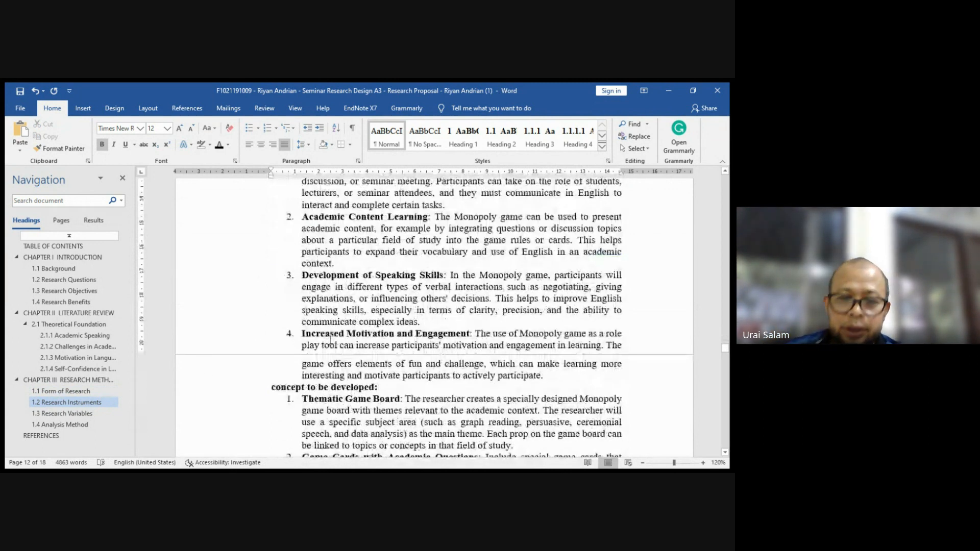
scroll(down, 3)
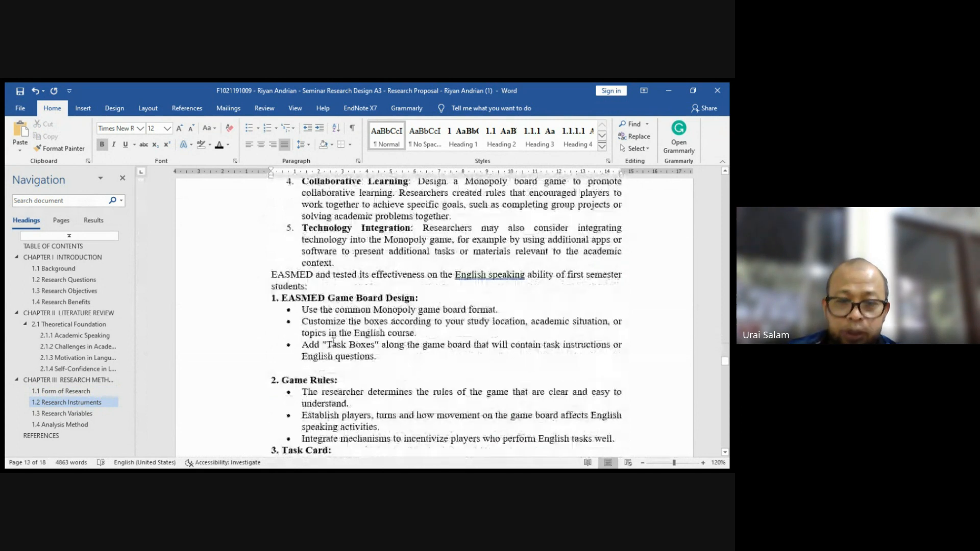
scroll(down, 3)
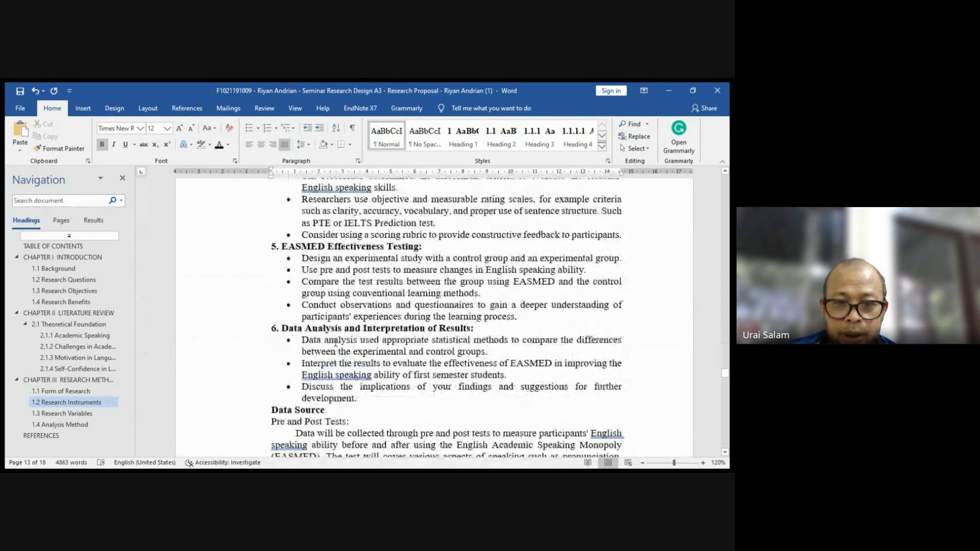
click(62, 413)
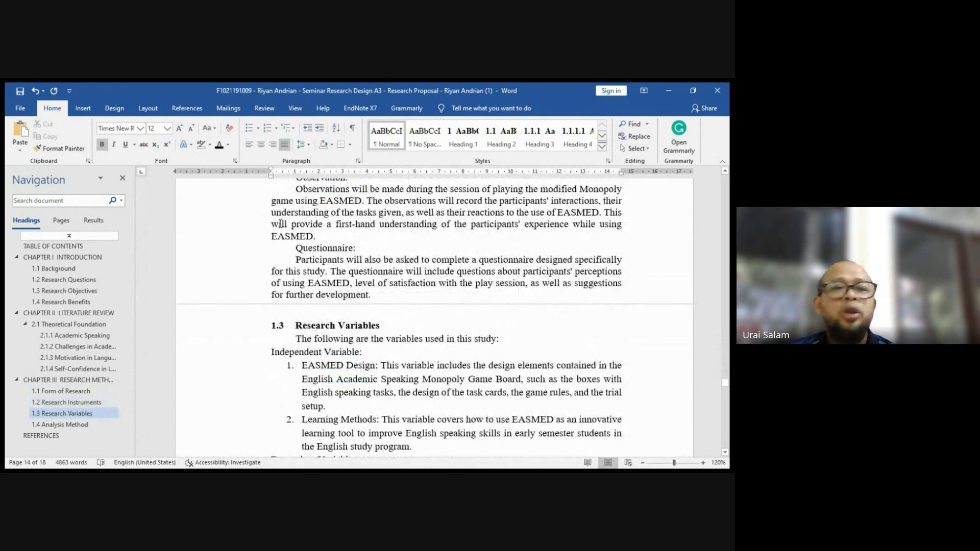
scroll(up, 3)
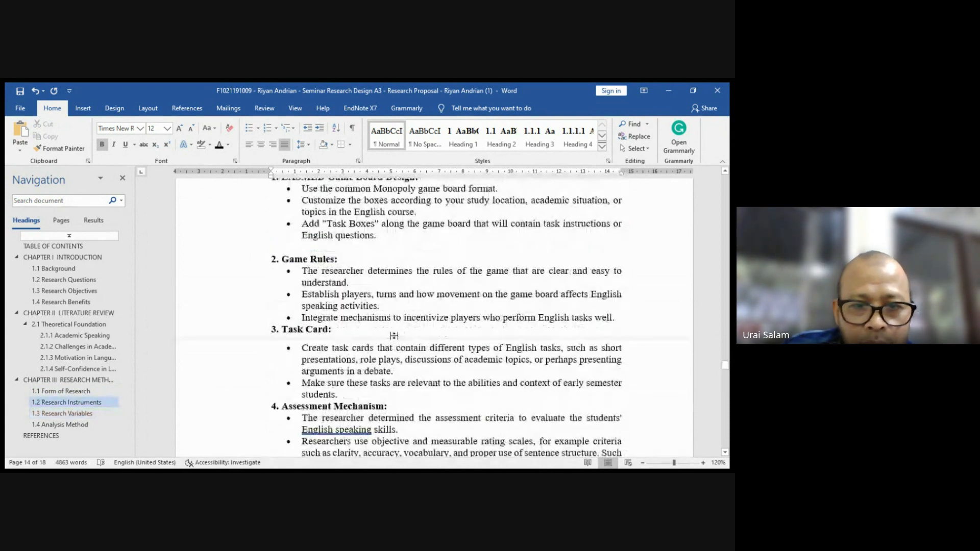
scroll(up, 3)
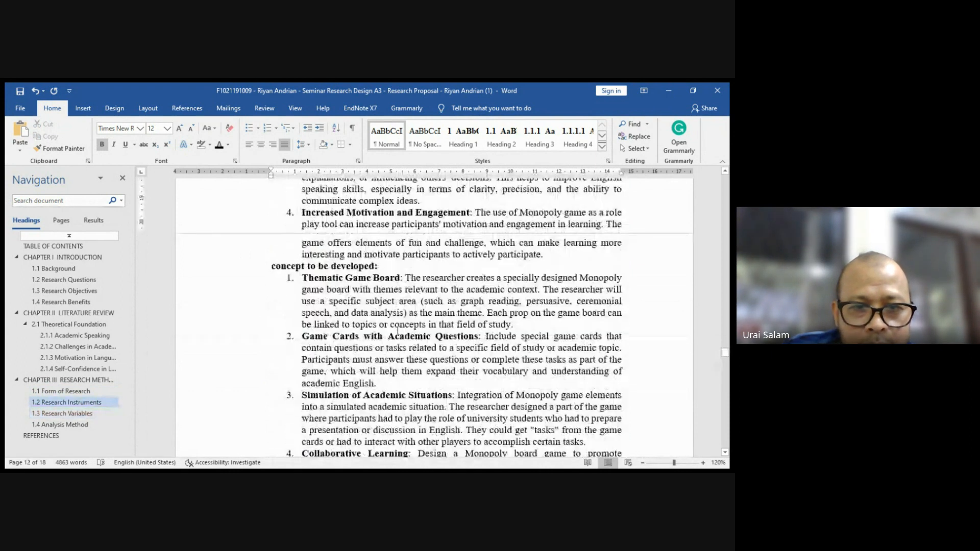
scroll(up, 3)
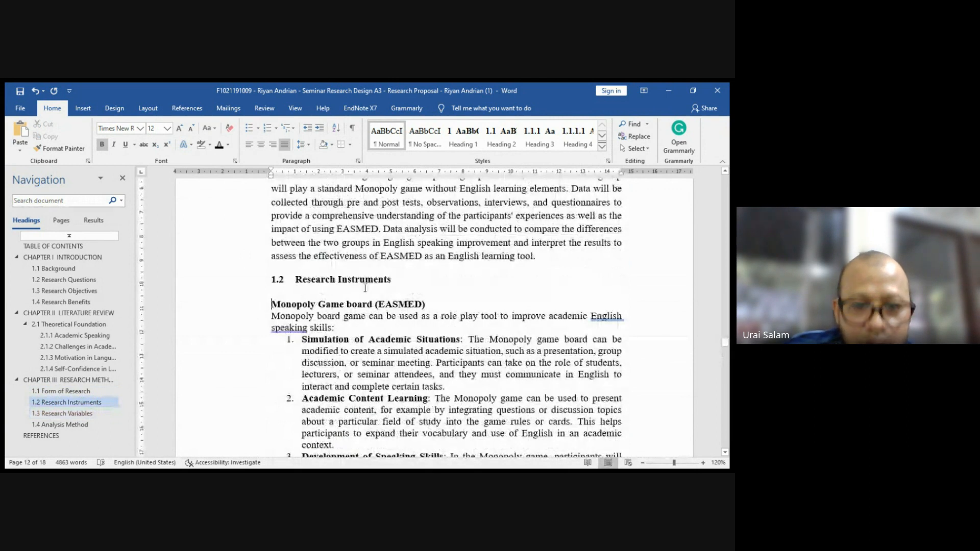
scroll(down, 3)
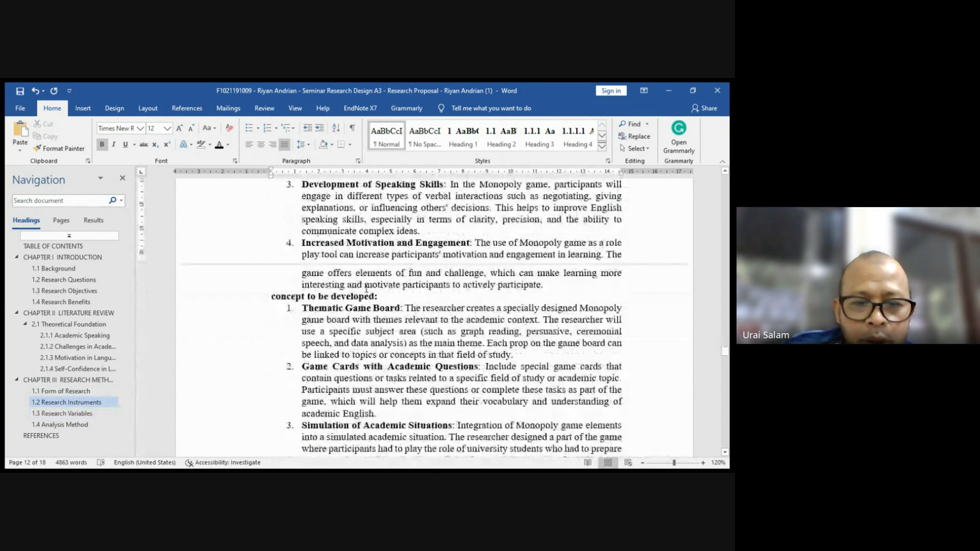
scroll(up, 3)
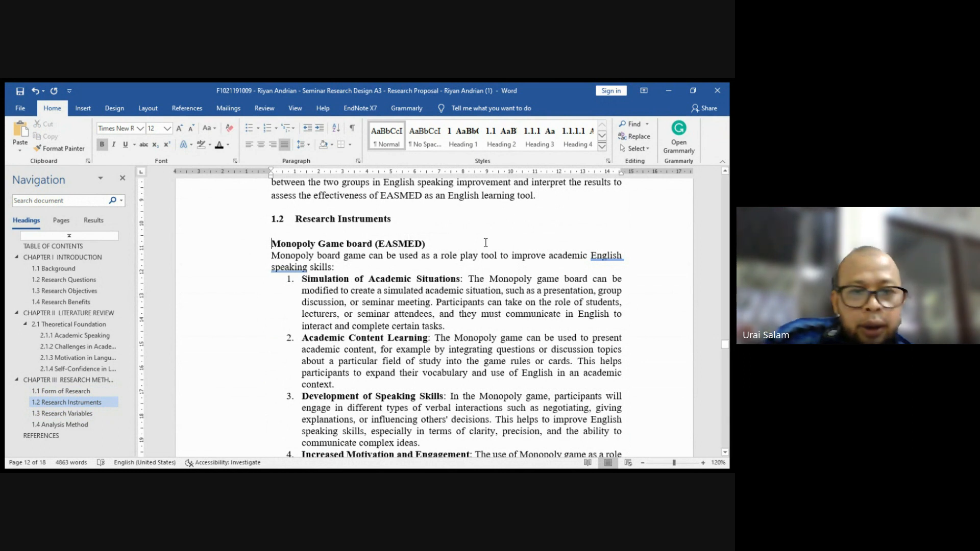
scroll(down, 3)
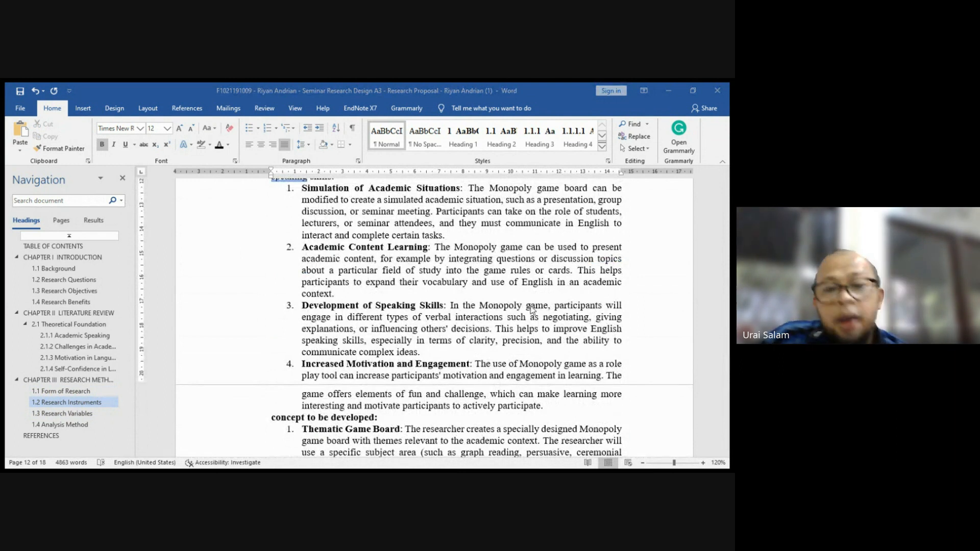
scroll(up, 3)
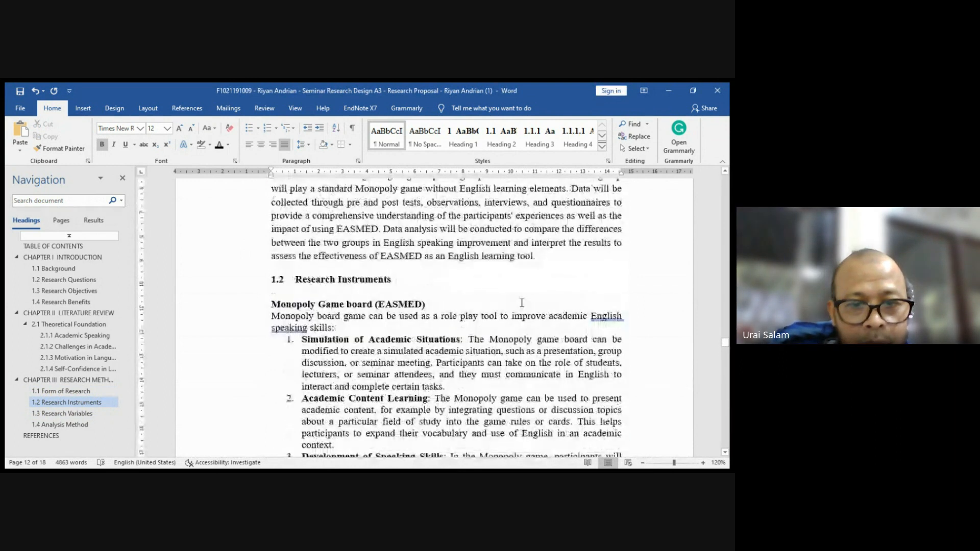
- Scroll through the Sample size section to the Krejcie and Morgan formula steps with population 80
scroll(down, 3)
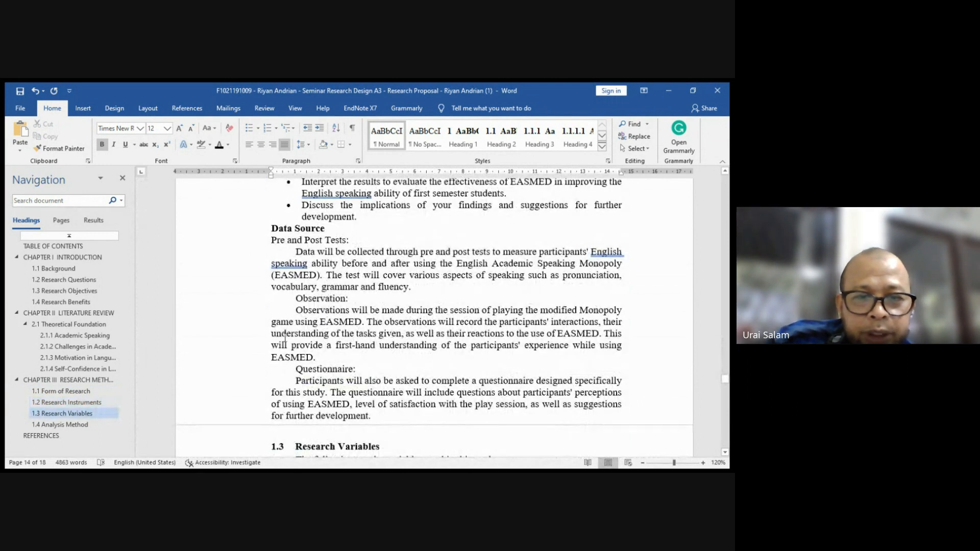
scroll(down, 3)
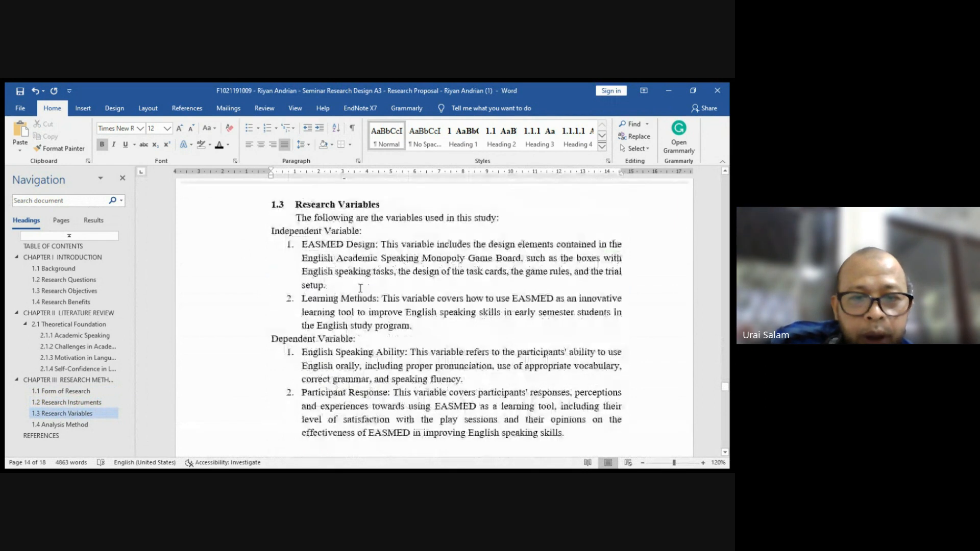
scroll(up, 3)
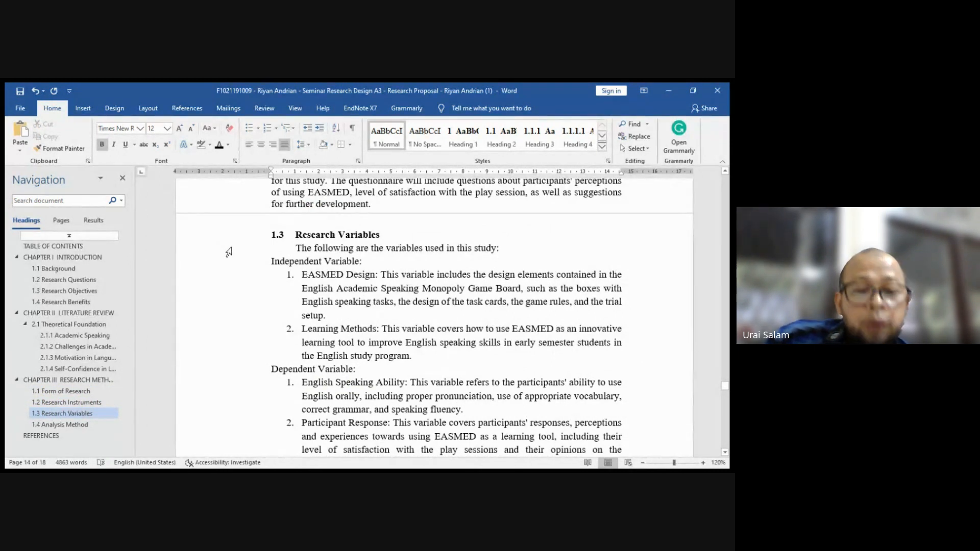
mouse_move(249, 296)
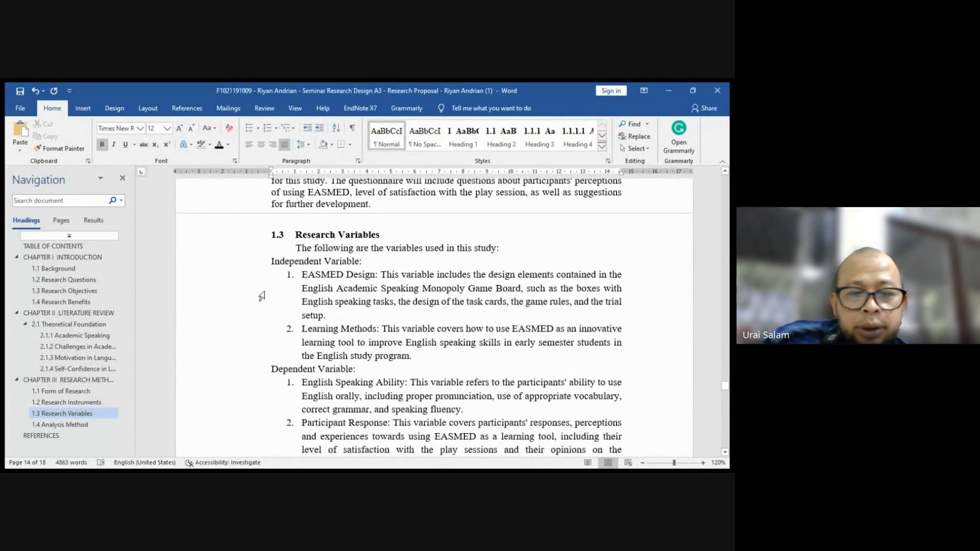
scroll(up, 3)
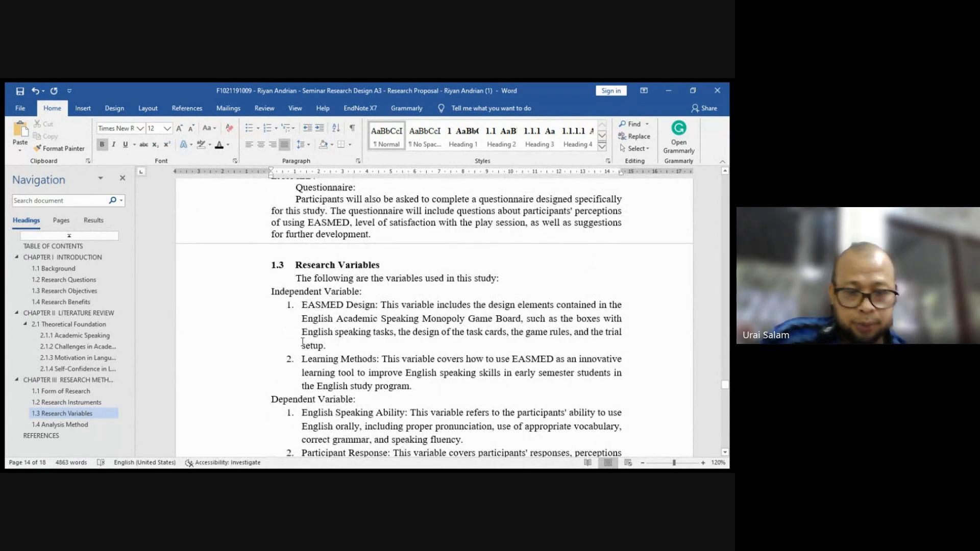
scroll(down, 3)
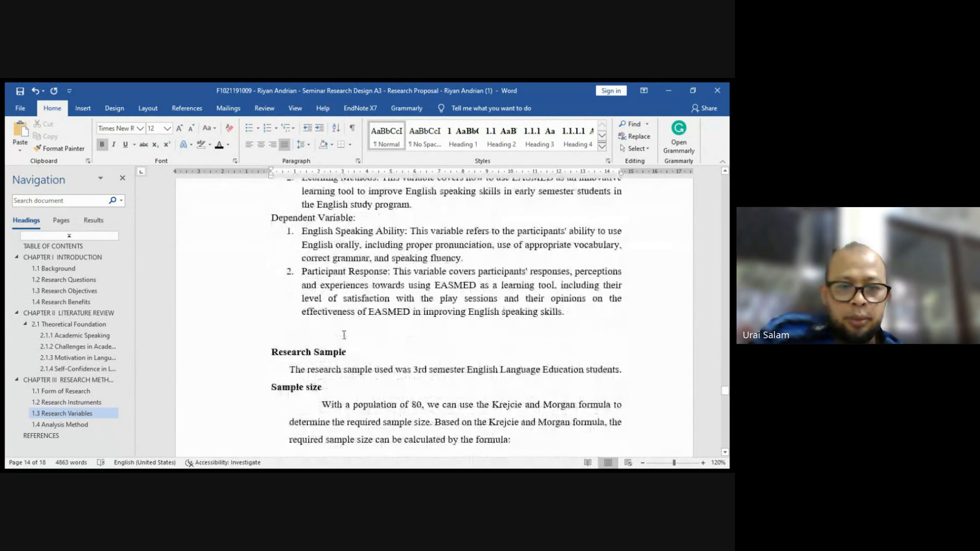
scroll(up, 3)
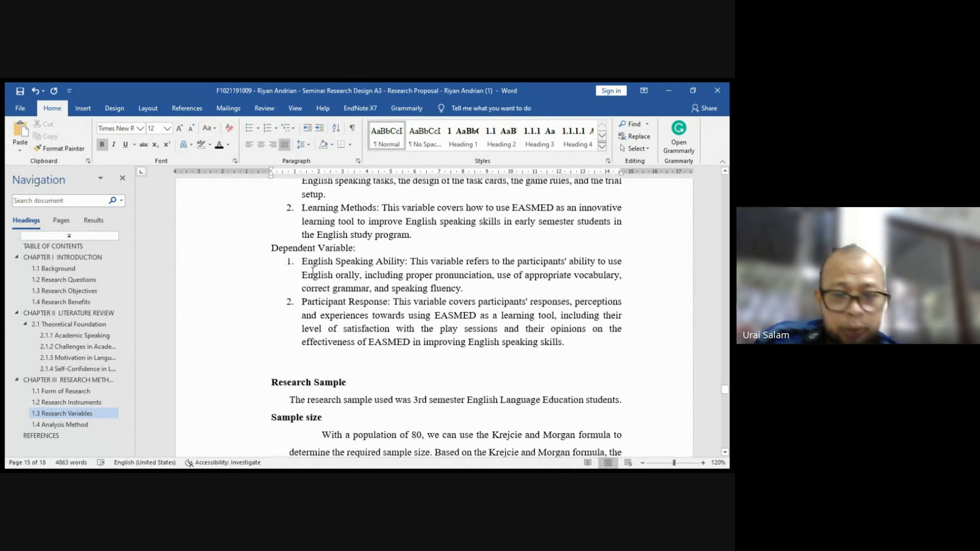
scroll(down, 3)
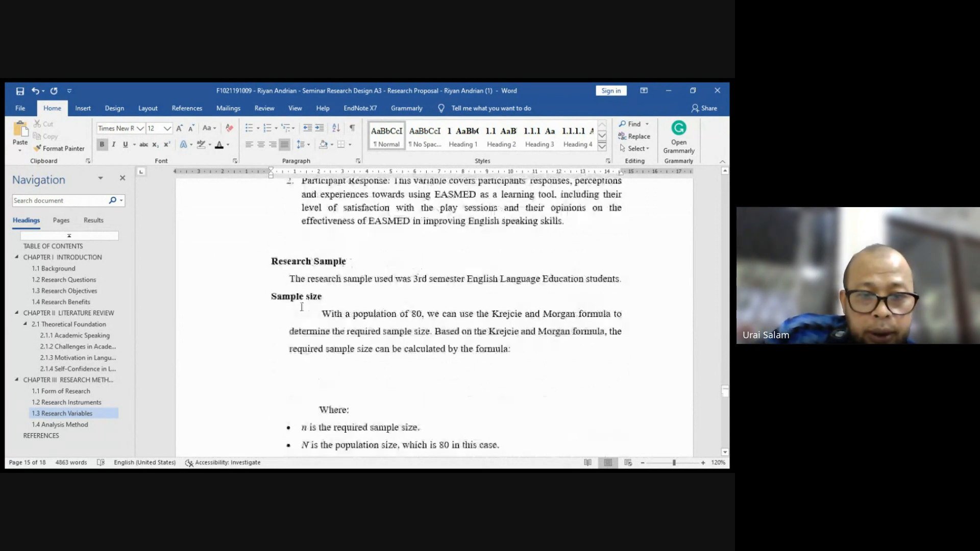
scroll(down, 3)
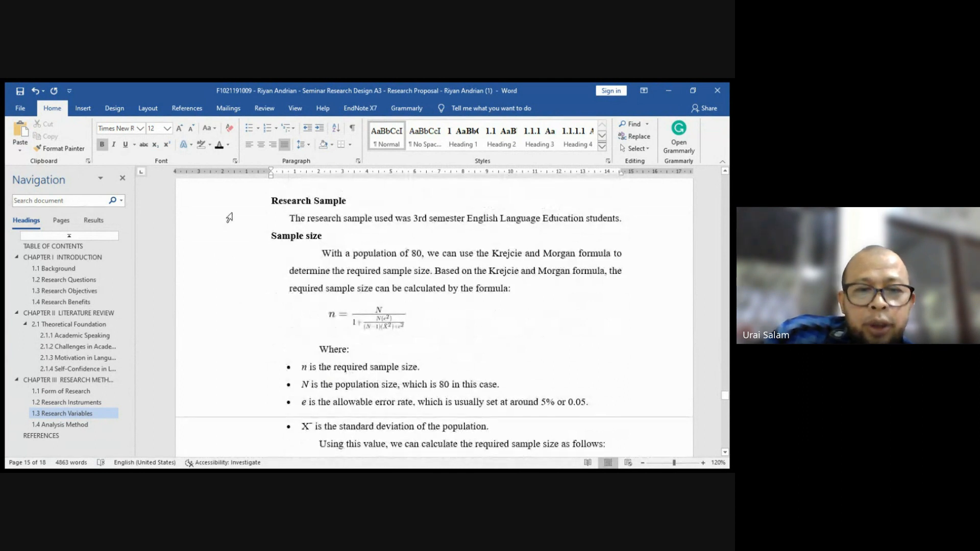
scroll(up, 3)
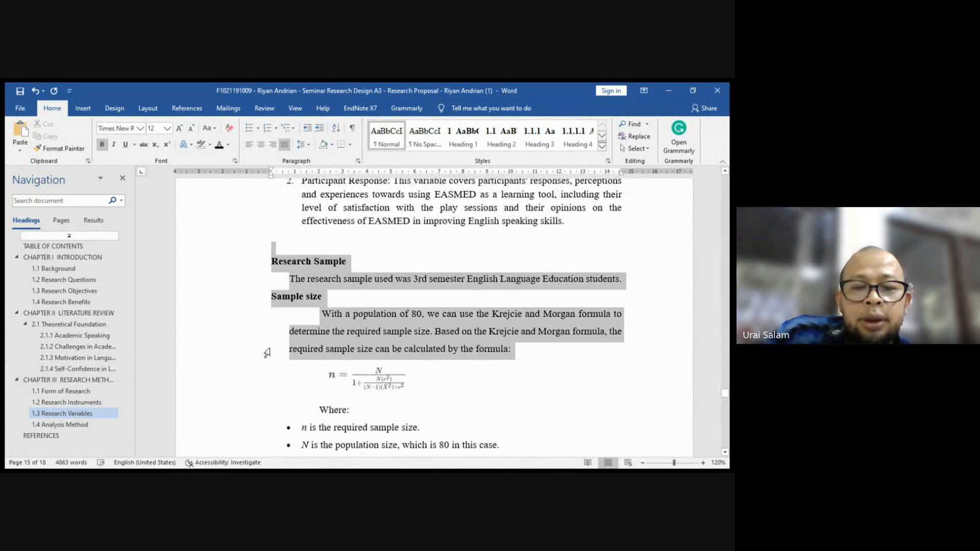
- Continue down past the calculation to 1.4 Analysis Method with descriptive and comparative analysis
scroll(down, 3)
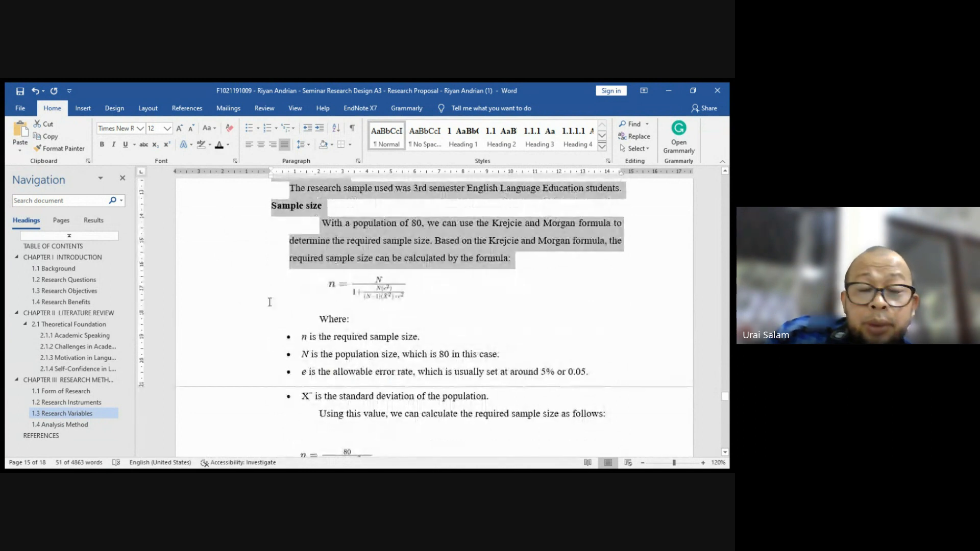
scroll(down, 3)
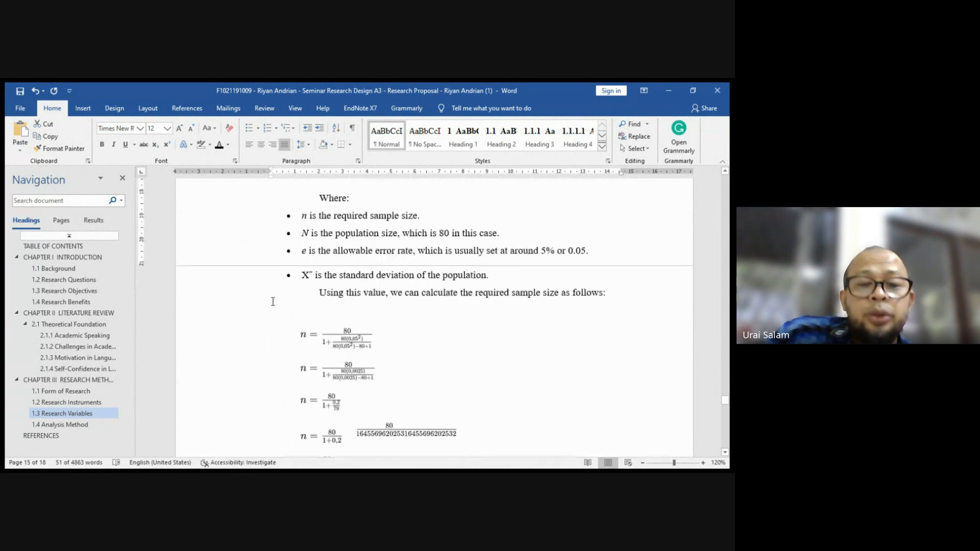
scroll(down, 3)
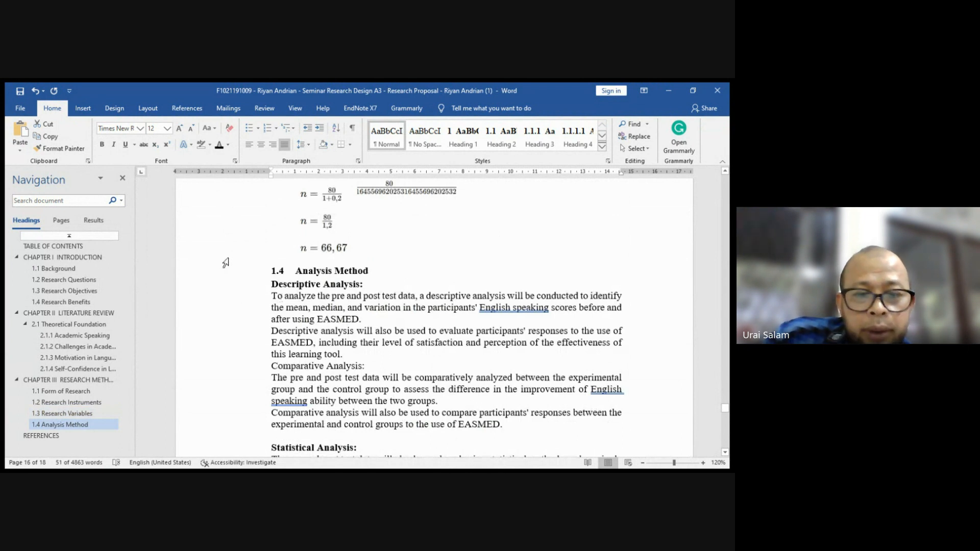
mouse_move(405, 273)
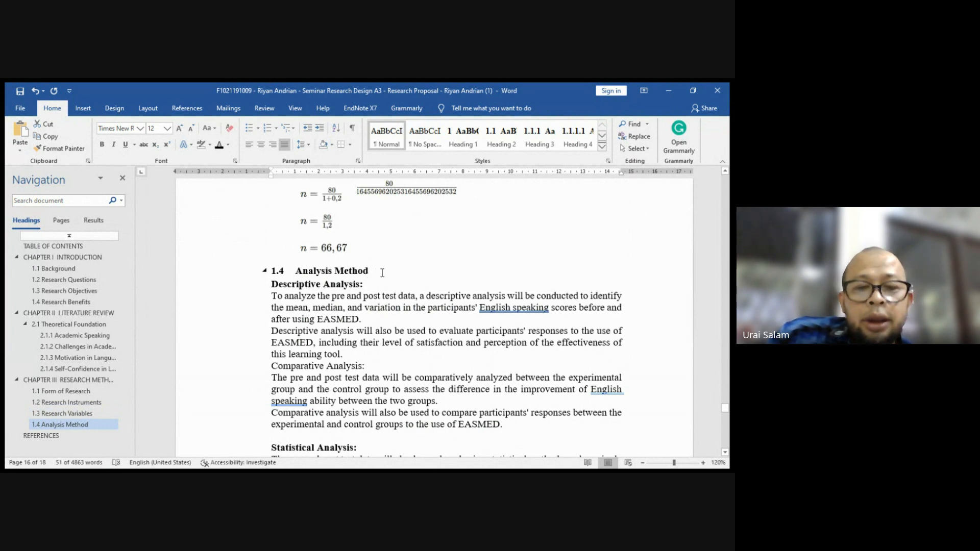
- Scroll past n = 66,67 through Statistical Analysis until the REFERENCES heading appears
scroll(down, 3)
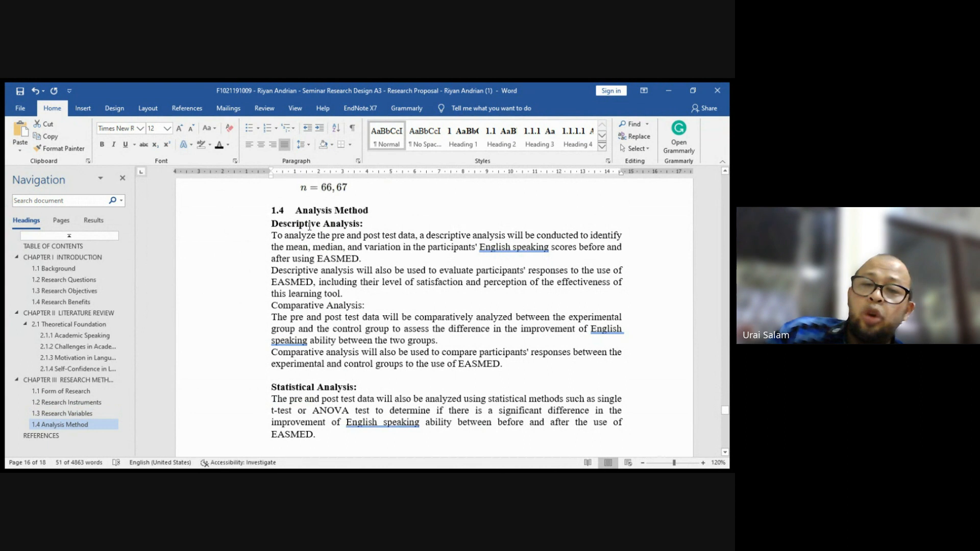
mouse_move(229, 233)
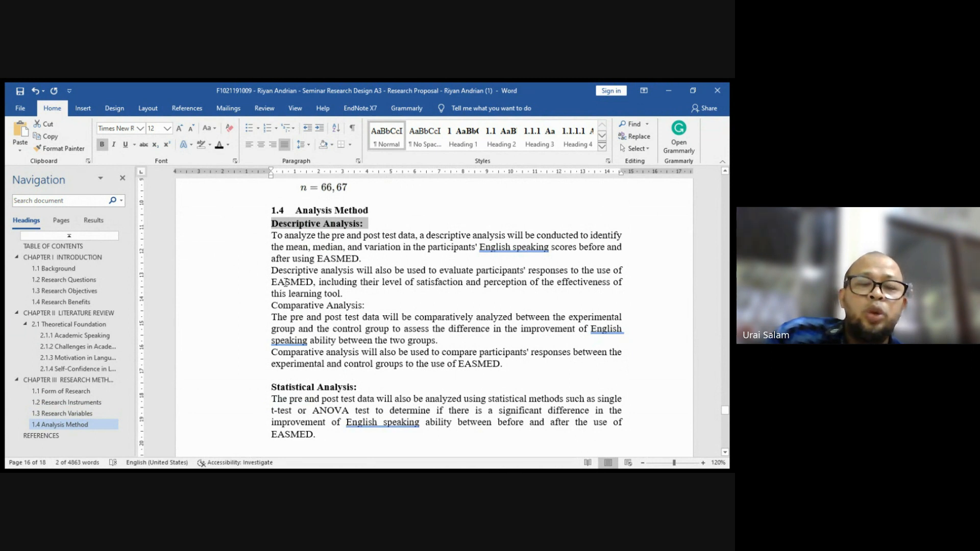
scroll(down, 3)
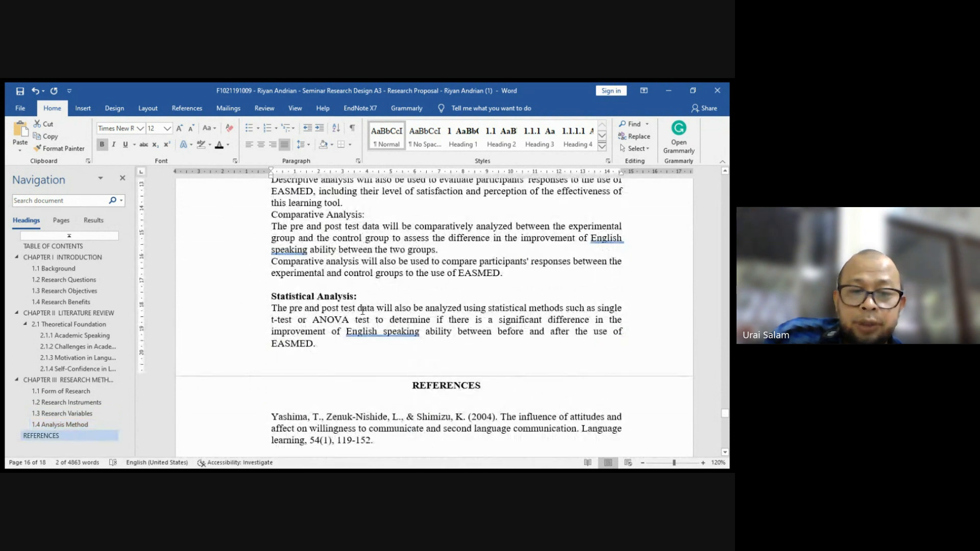
scroll(down, 3)
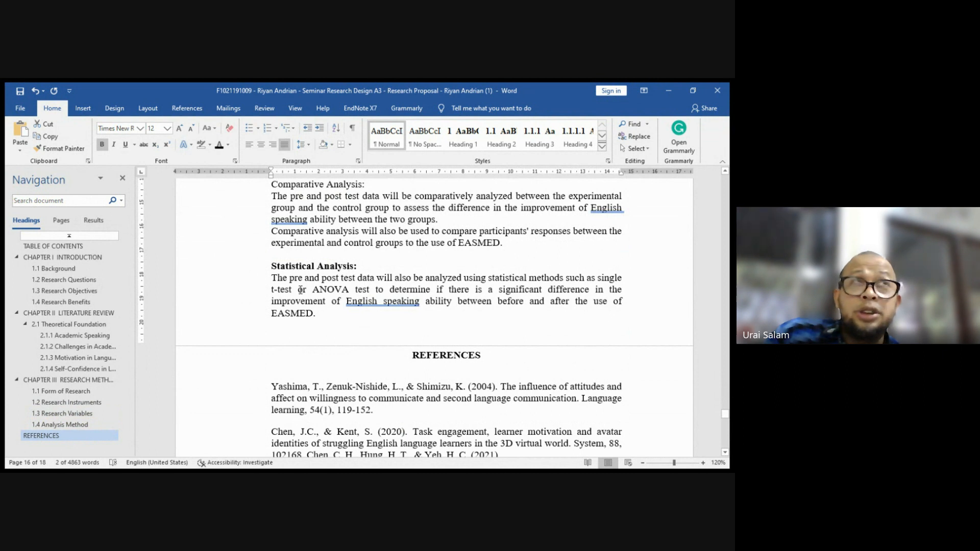
mouse_move(300, 291)
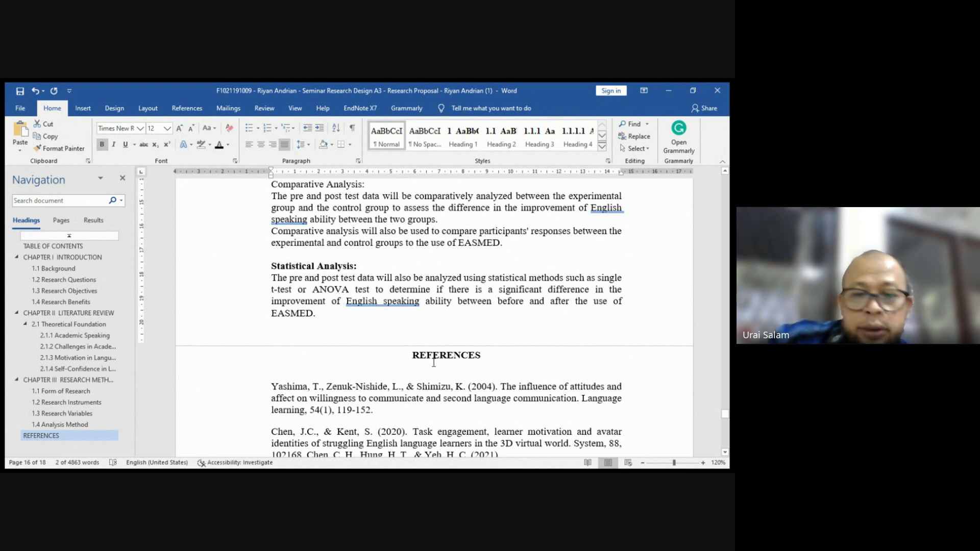
- Scroll through the reference list, then back up to section 1.3 Research Variables
scroll(down, 3)
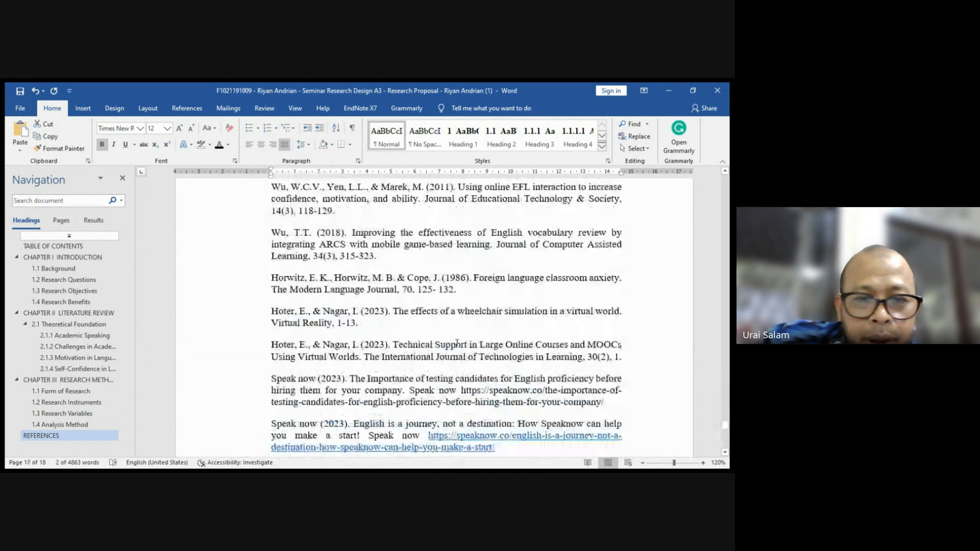
scroll(up, 3)
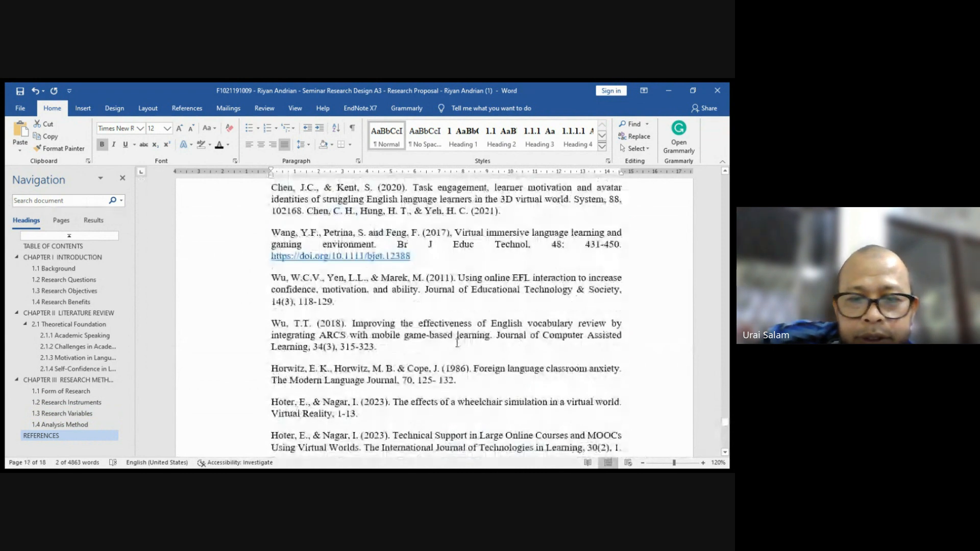
scroll(up, 3)
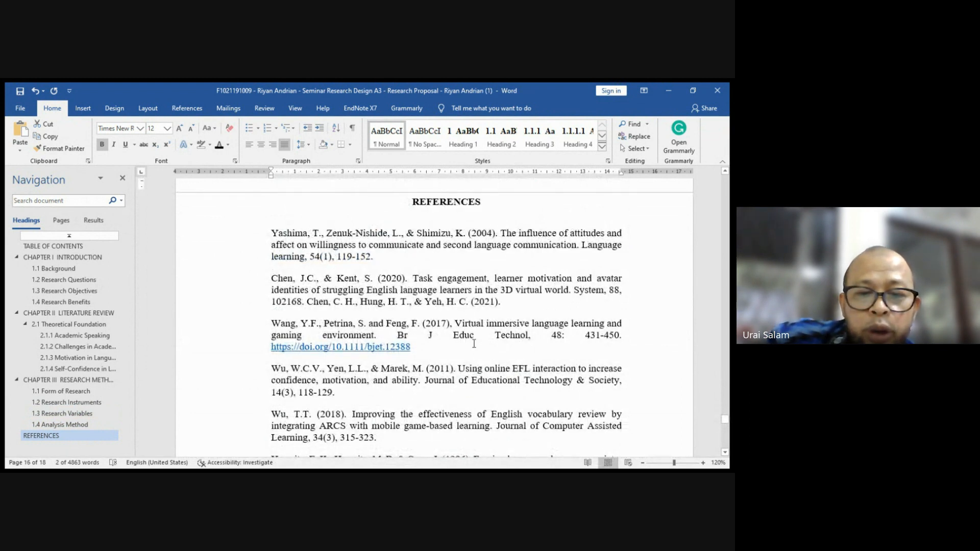
scroll(up, 3)
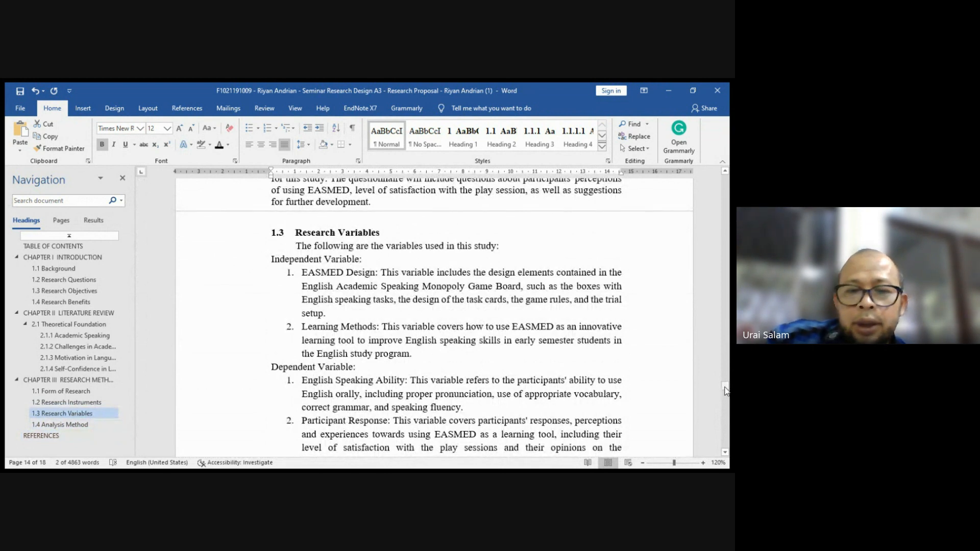
scroll(down, 3)
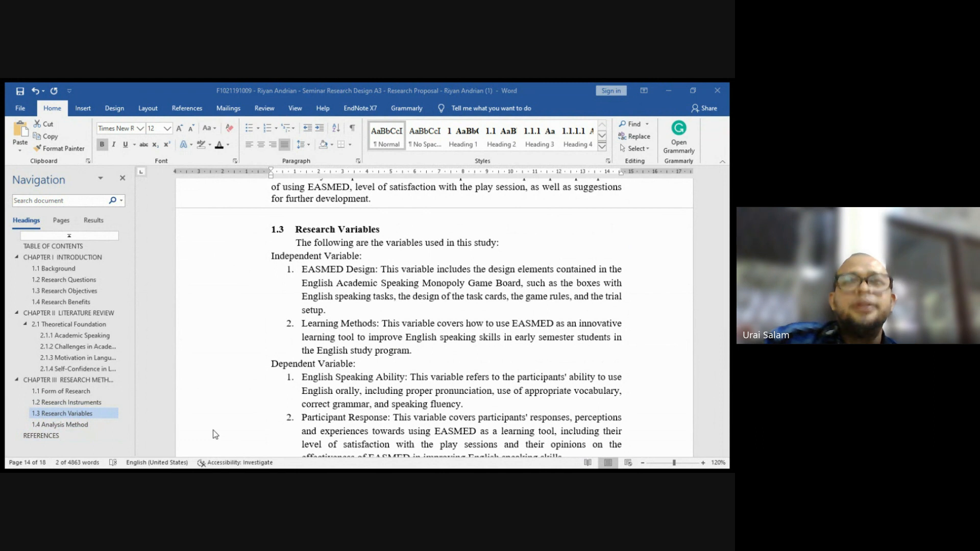
mouse_move(419, 460)
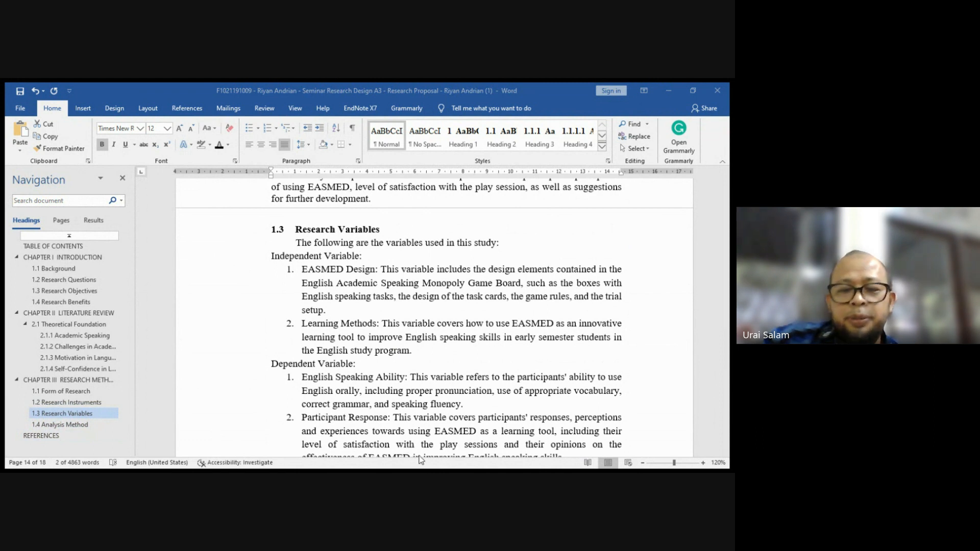